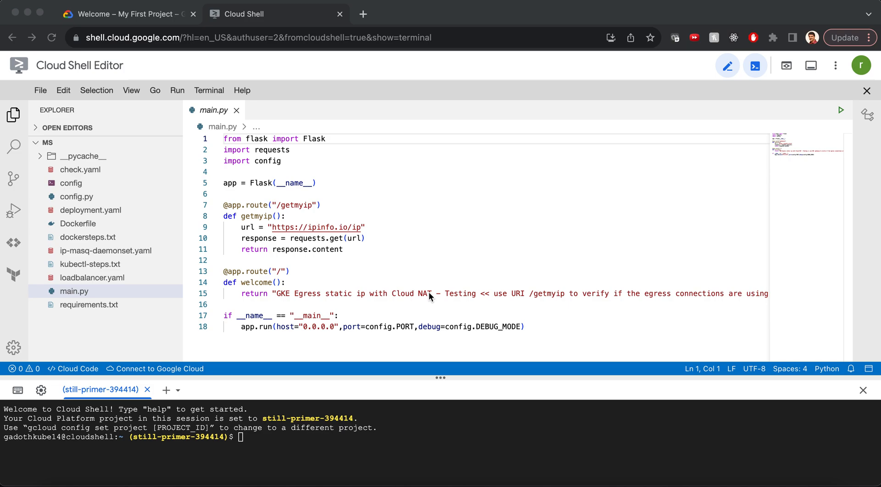
Step: Show the gke-vpc-node-subnet details with primary range 10.110.0.0/24 and secondary pod and service ranges
click(124, 13)
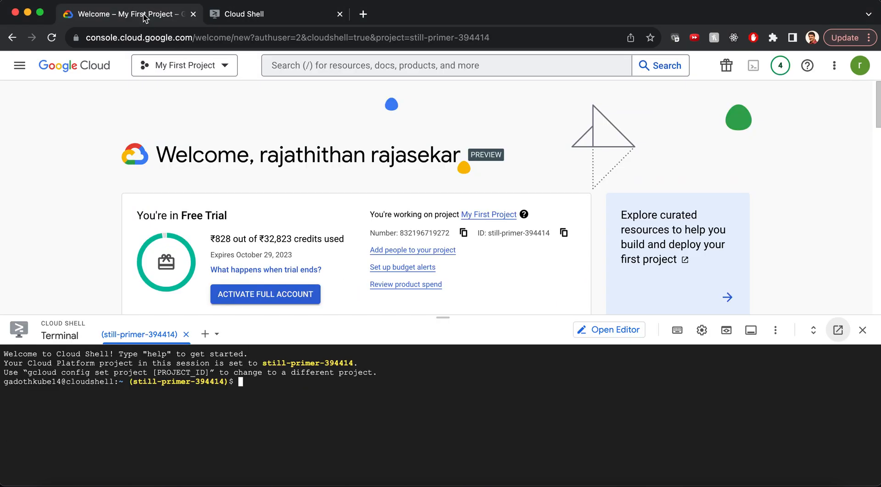
mouse_move(20, 65)
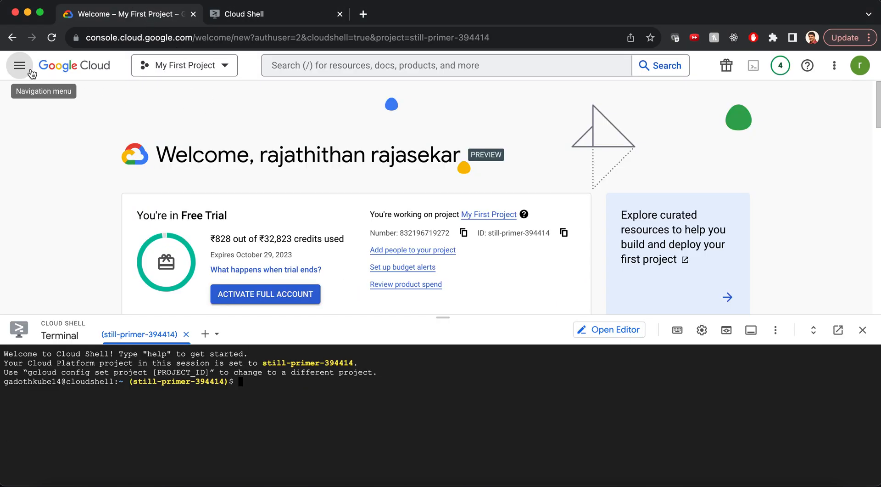
click(19, 65)
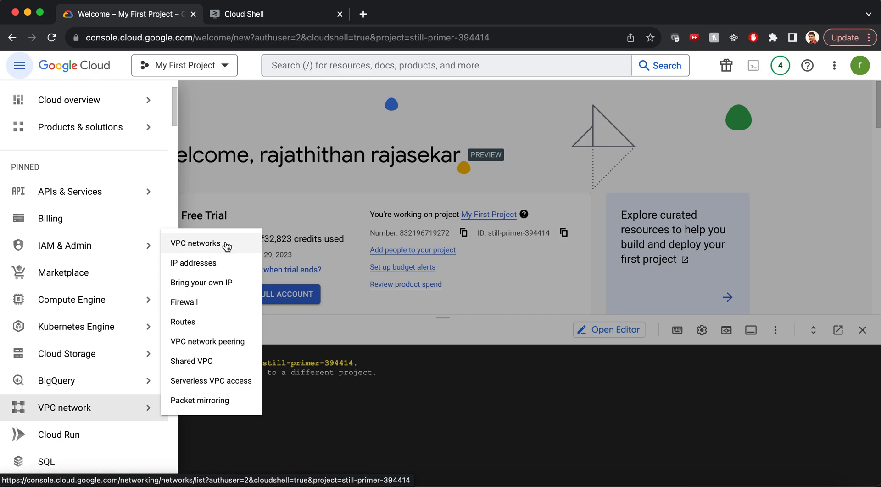
click(197, 244)
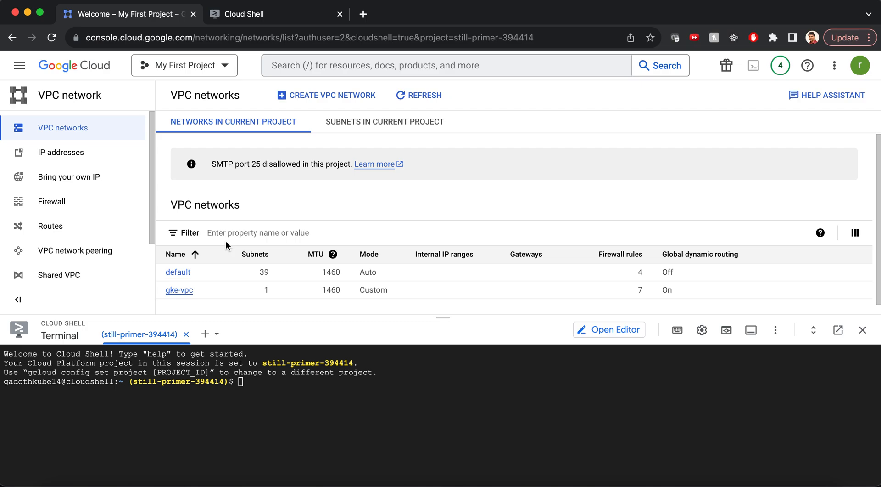
click(179, 290)
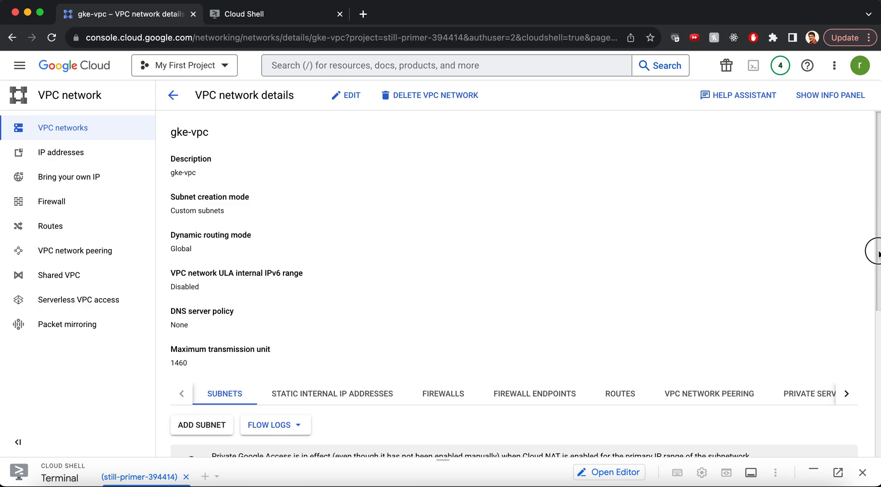
scroll(down, 3)
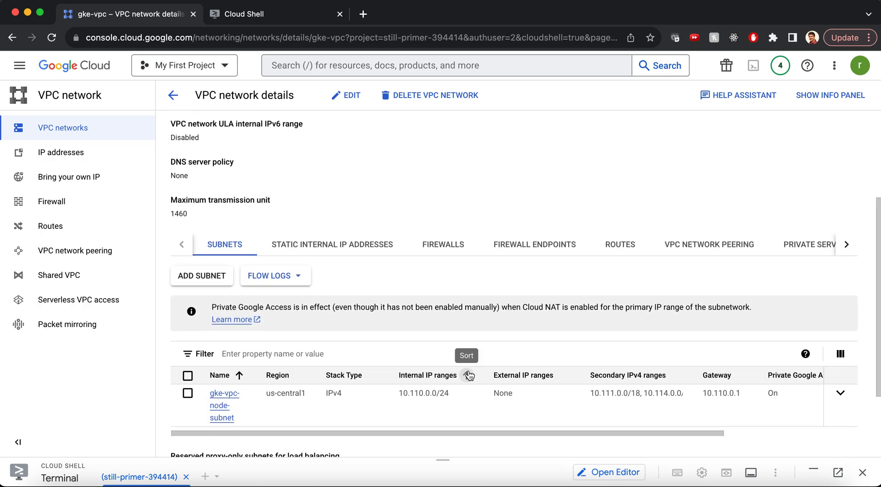
click(224, 405)
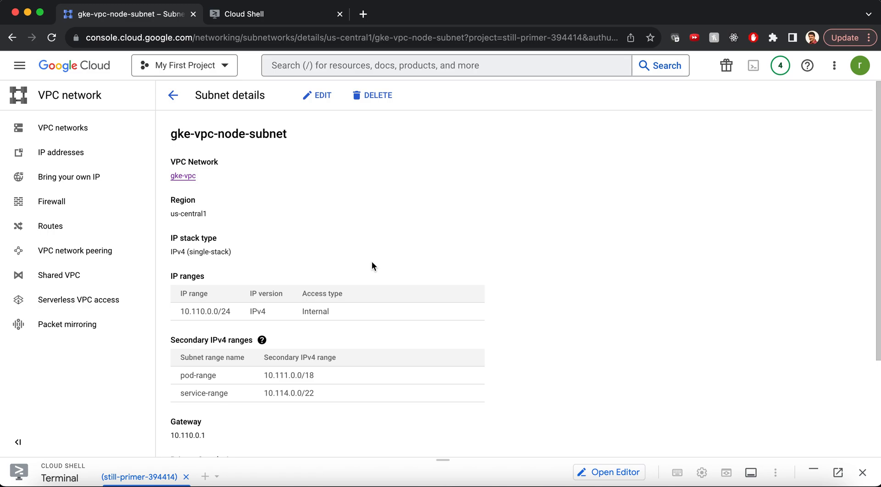
mouse_move(334, 353)
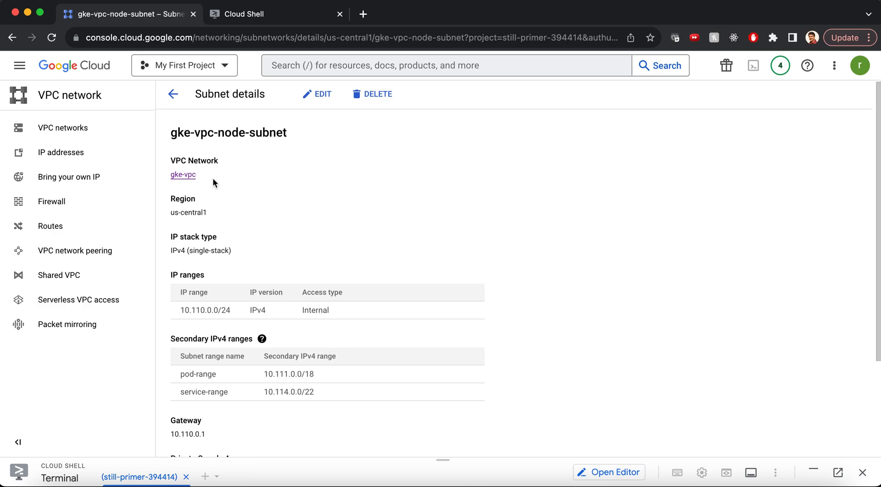
Step: Show gke-cluster-1's details and its Networking section with the node subnet and pod/service ranges
click(20, 65)
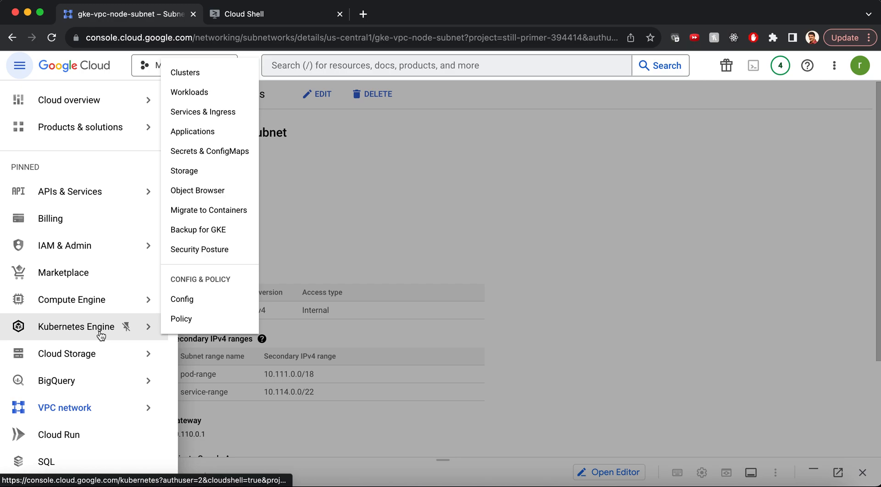
mouse_move(230, 74)
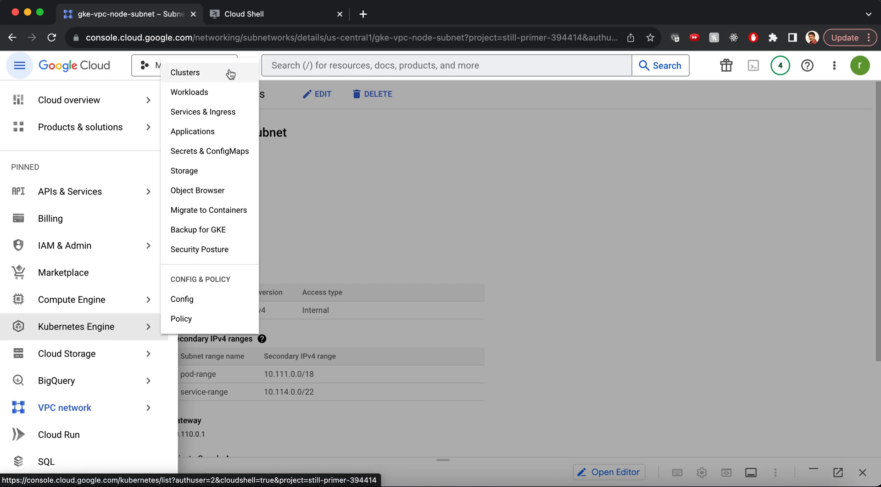
click(185, 71)
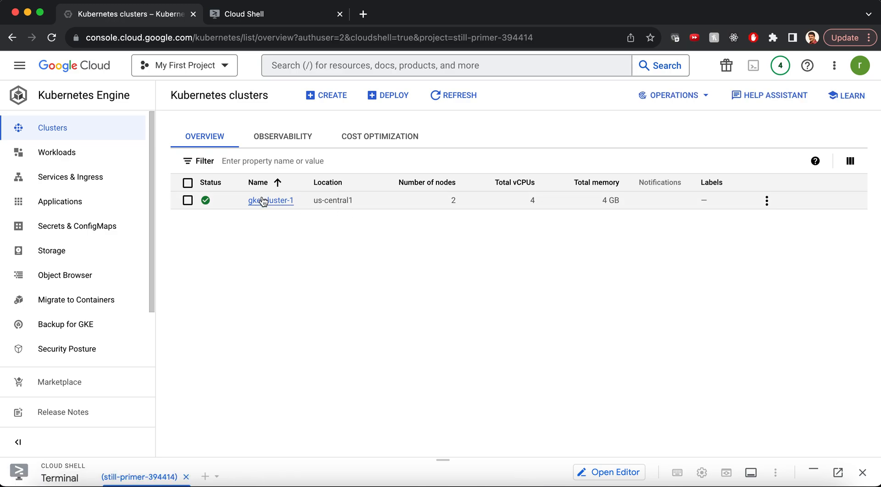
click(271, 200)
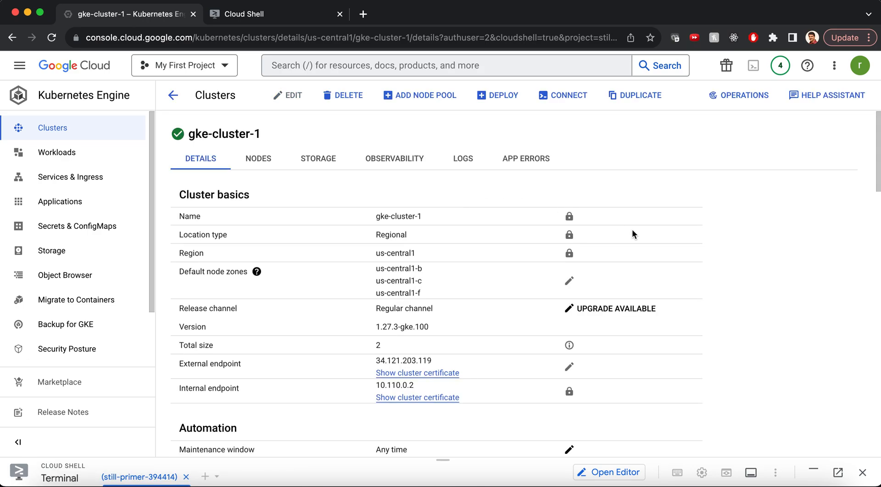
scroll(down, 3)
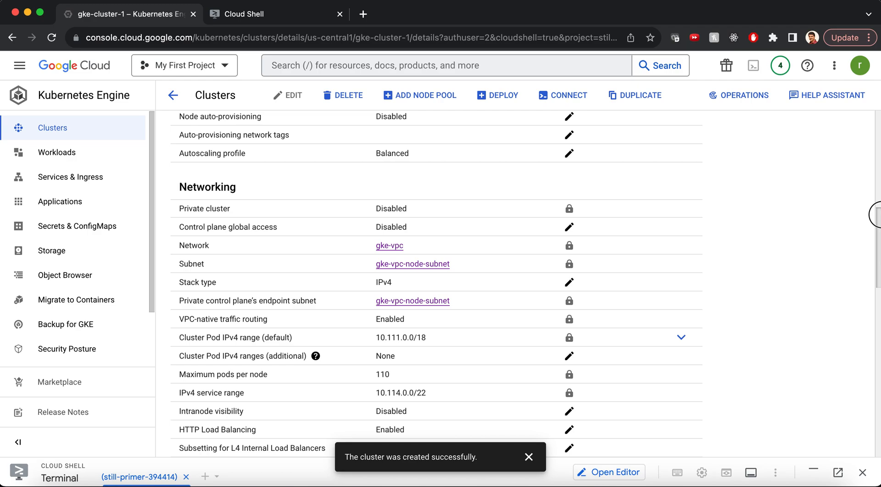
scroll(down, 3)
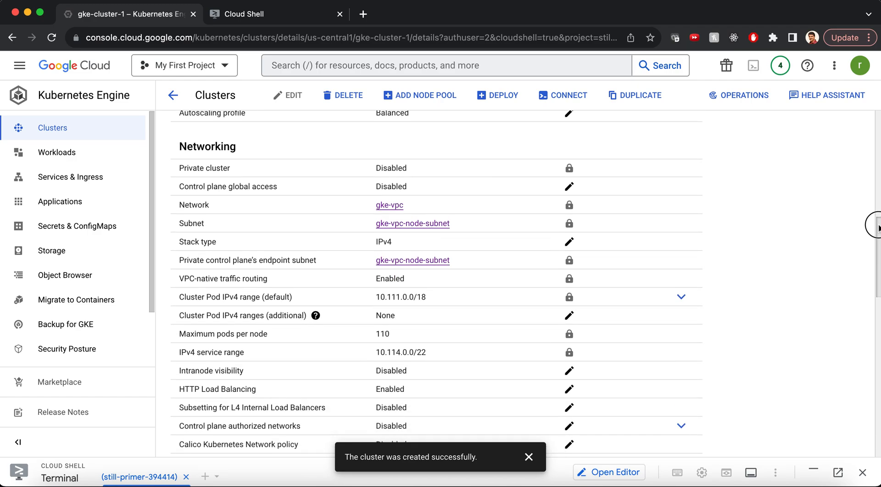
scroll(down, 3)
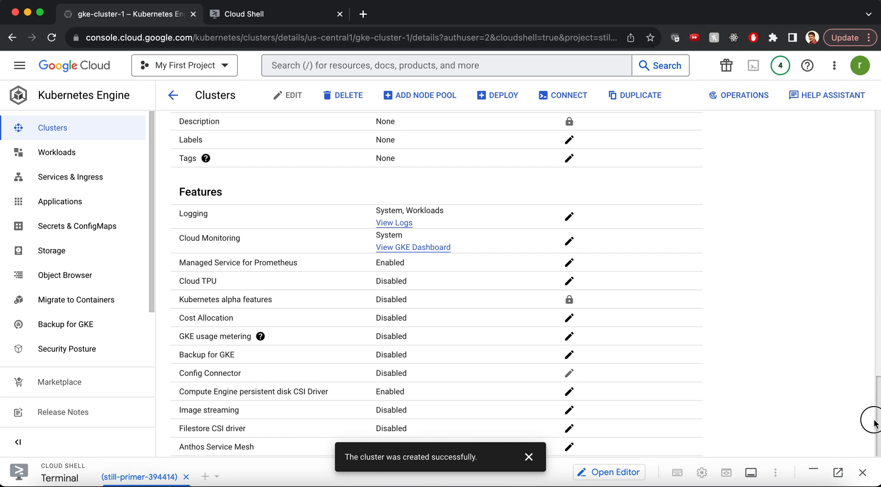
scroll(up, 3)
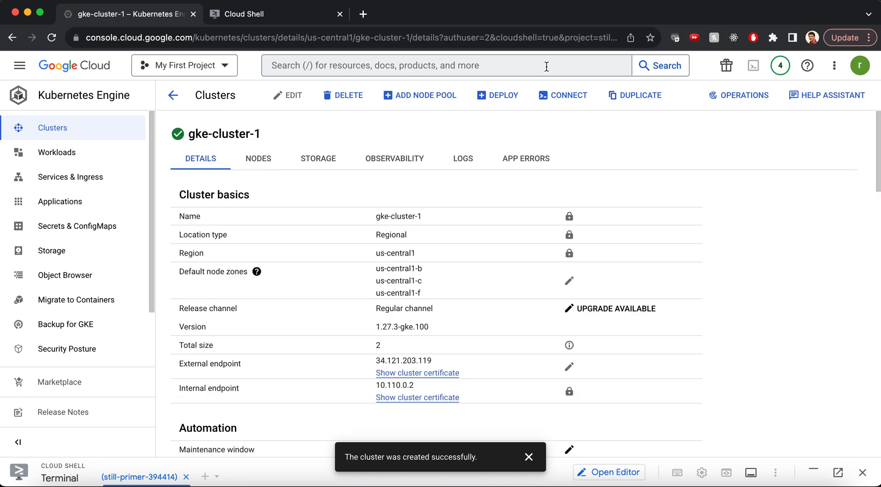
mouse_move(19, 66)
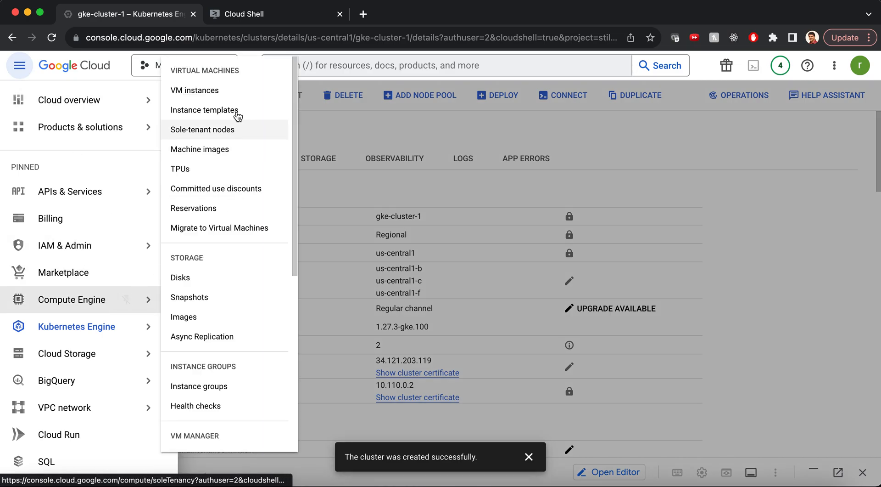
Step: View the two gke-cluster-1 node VMs in Compute Engine, then head back toward the clusters list
click(195, 91)
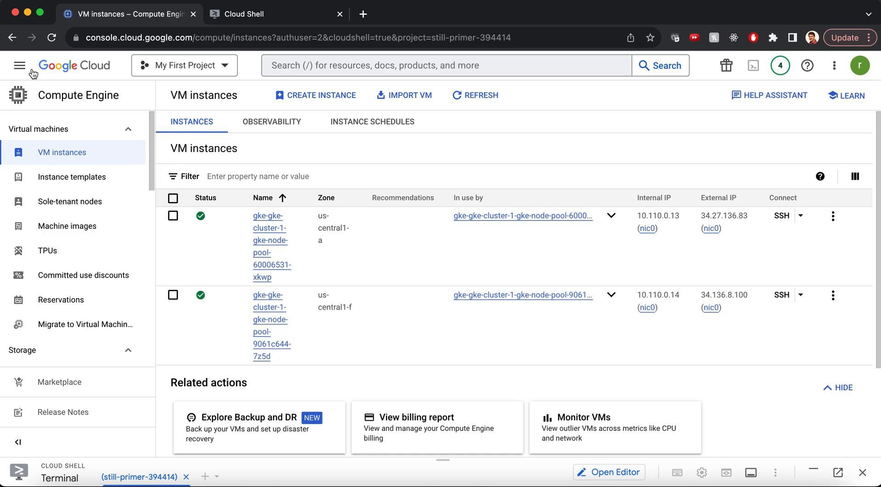
click(20, 65)
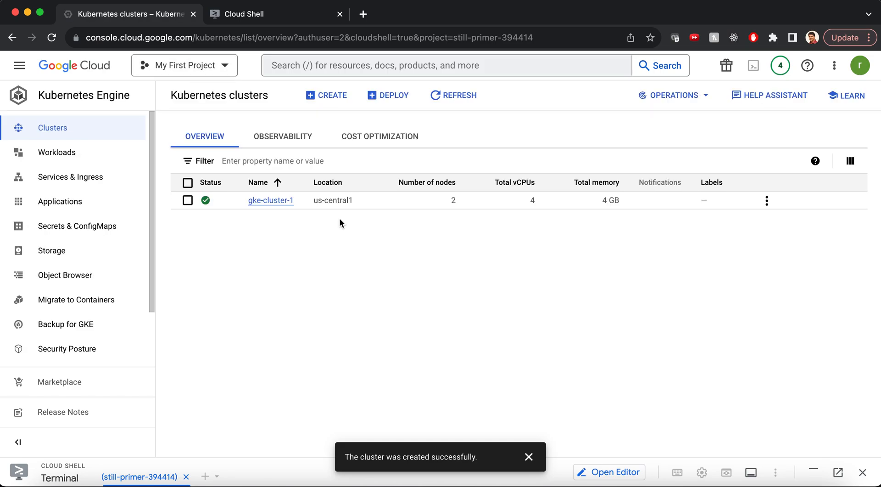
mouse_move(463, 230)
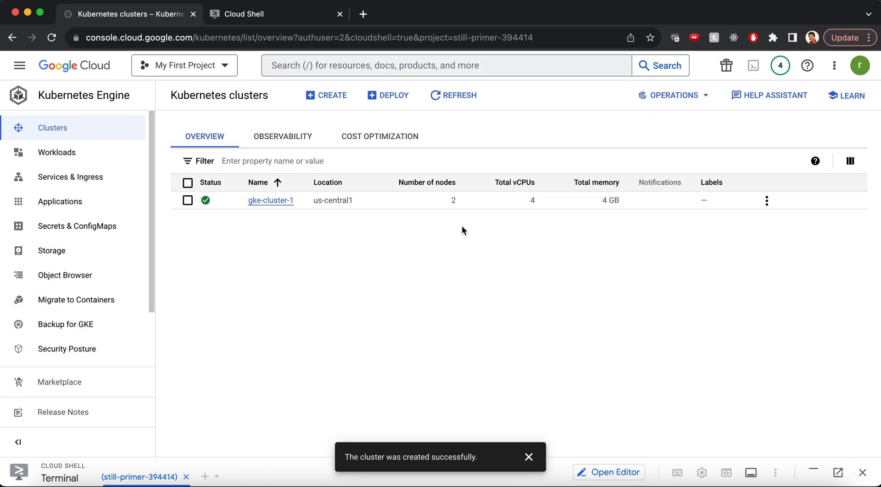
mouse_move(83, 103)
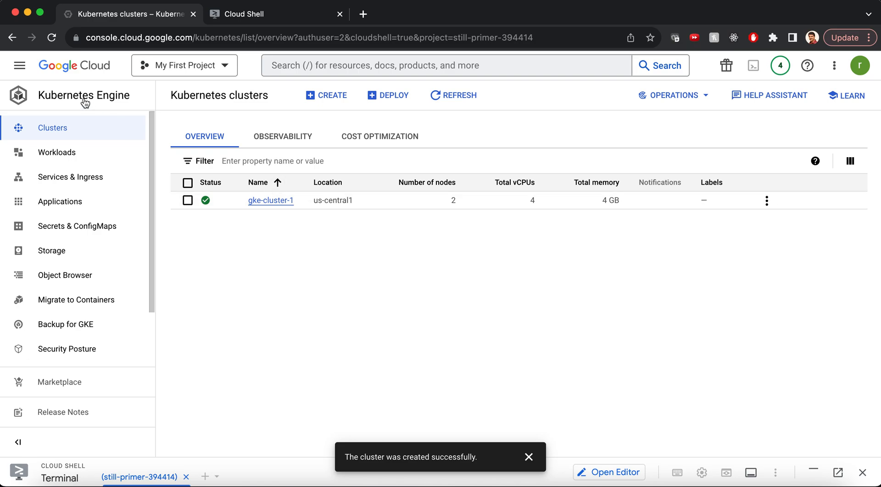
Step: Show the gke-nat Cloud NAT gateway's static IP 34.171.241.182, then bring up the Cloud Shell Editor
click(19, 65)
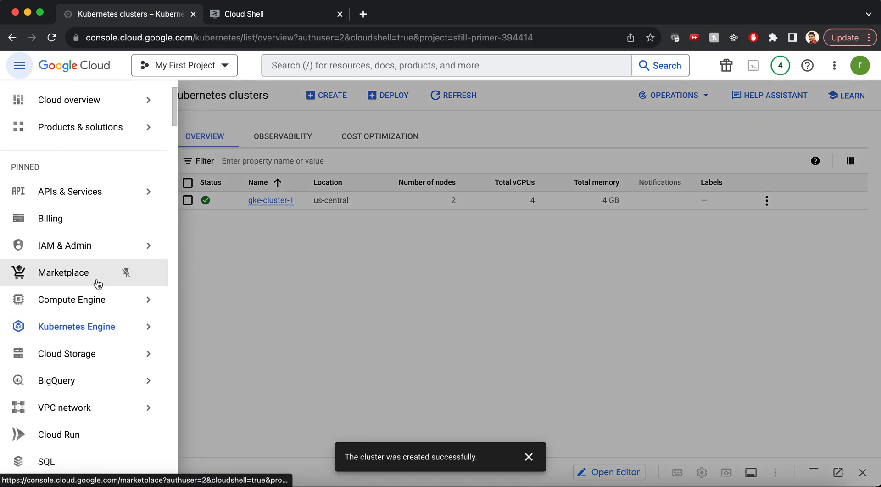
mouse_move(109, 428)
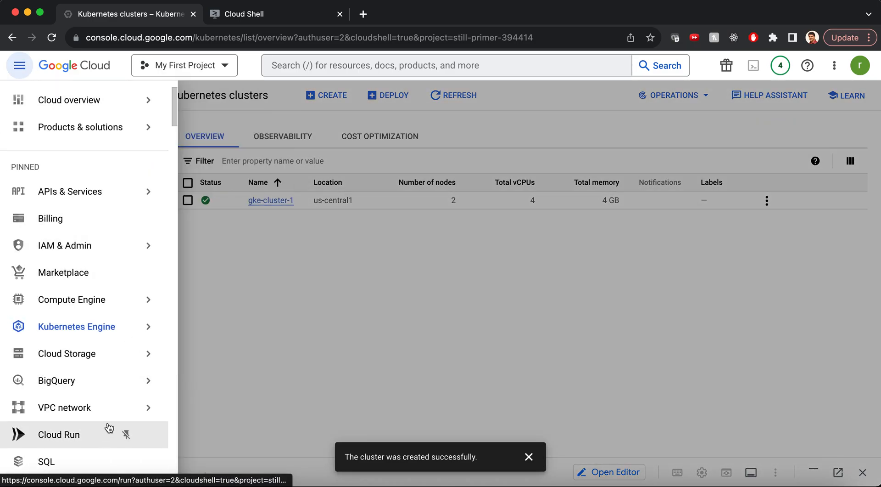
mouse_move(151, 454)
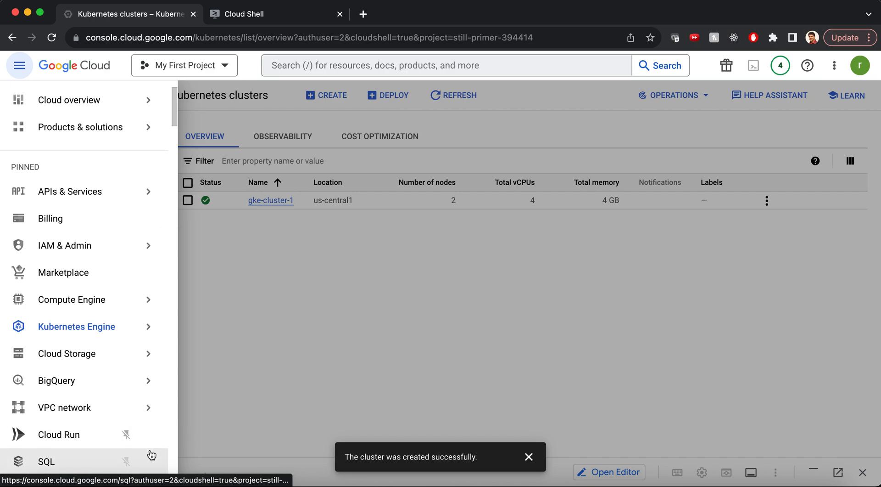
scroll(down, 3)
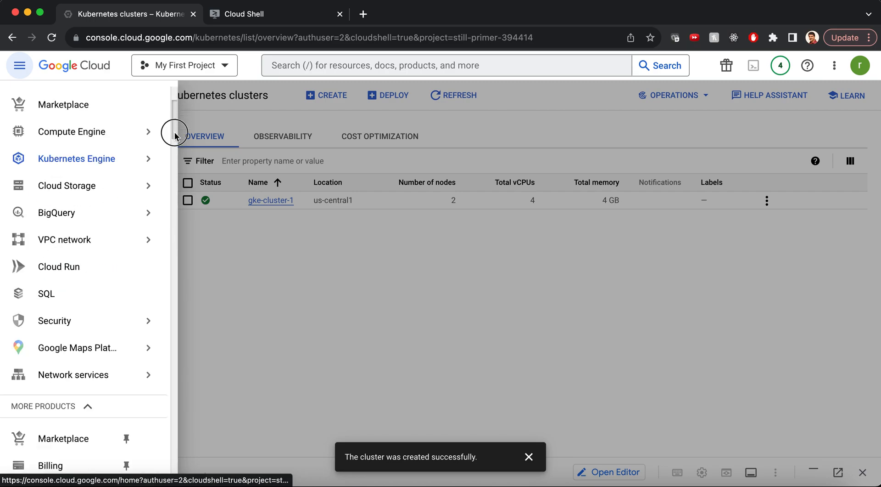
scroll(down, 3)
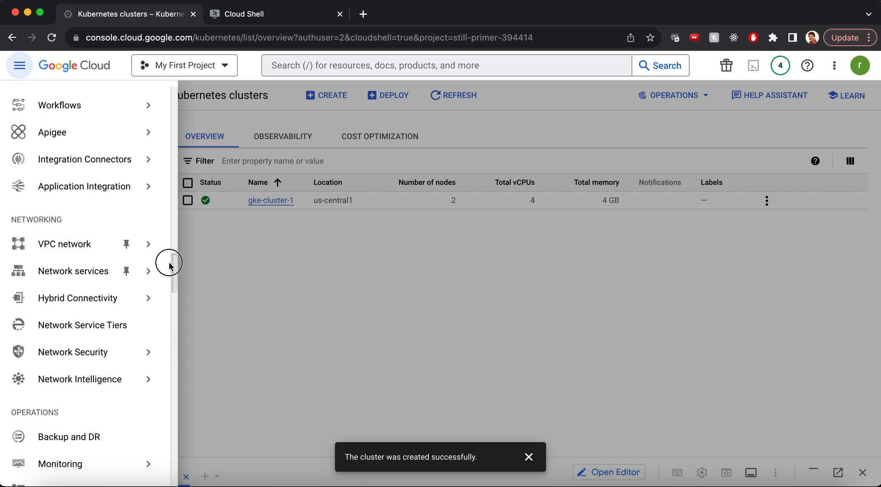
click(64, 243)
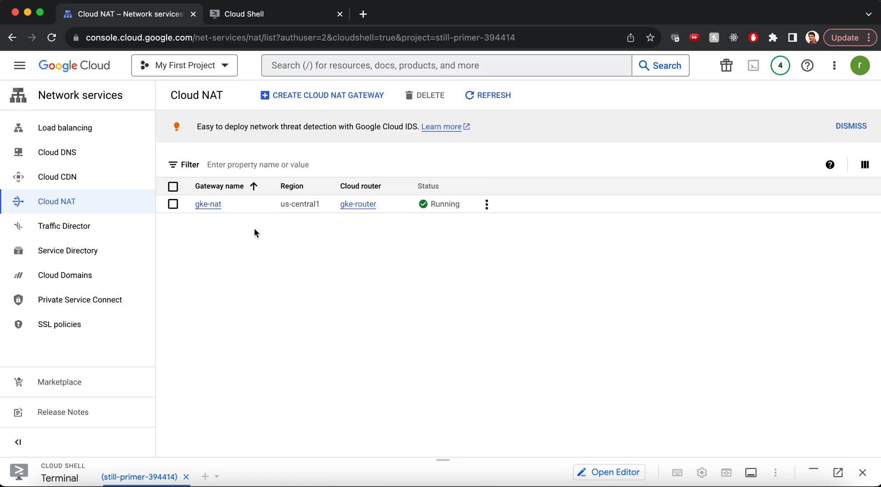
mouse_move(221, 211)
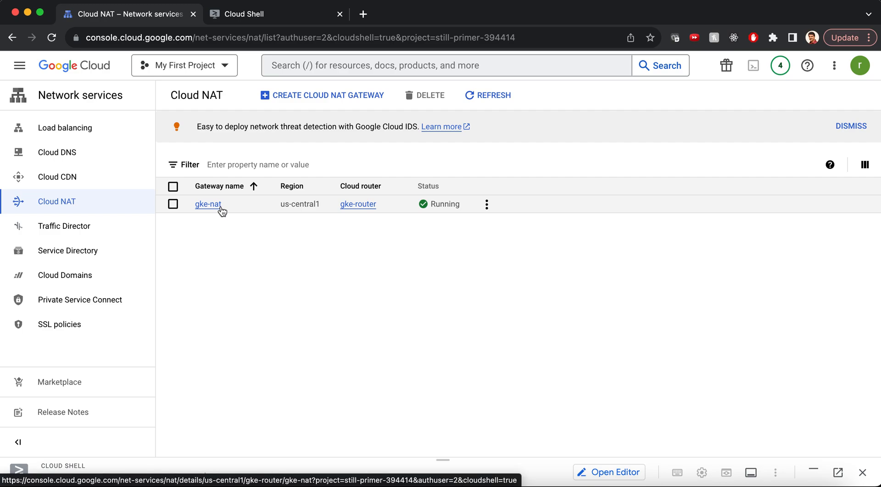
click(209, 203)
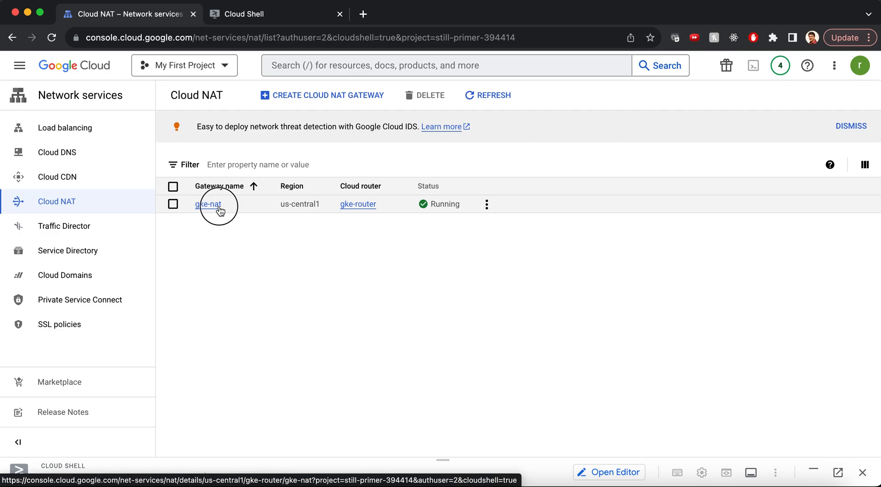
click(209, 203)
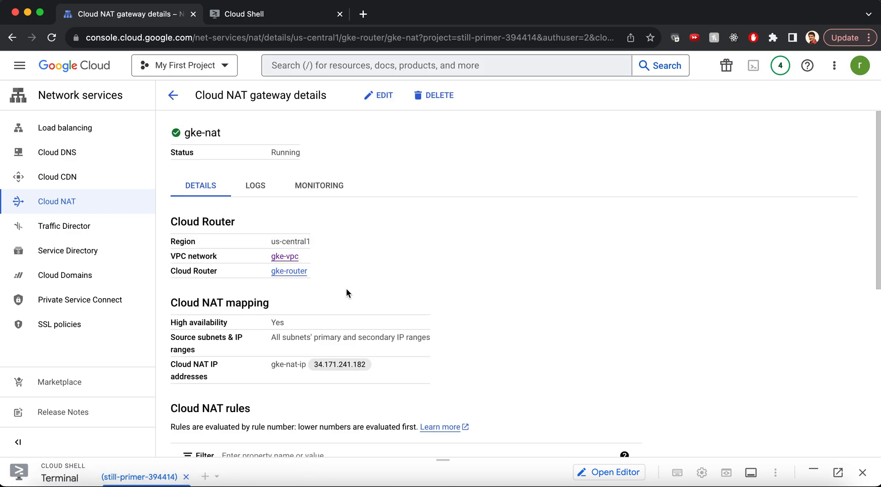
mouse_move(287, 368)
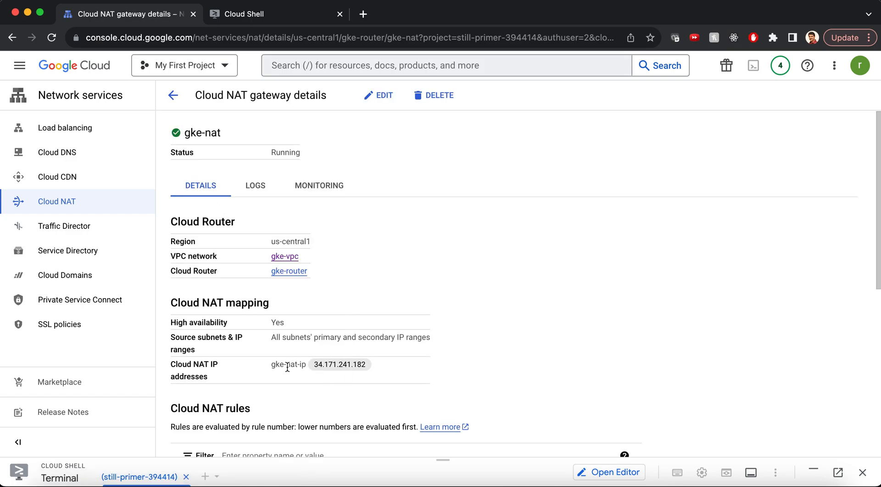
mouse_move(317, 373)
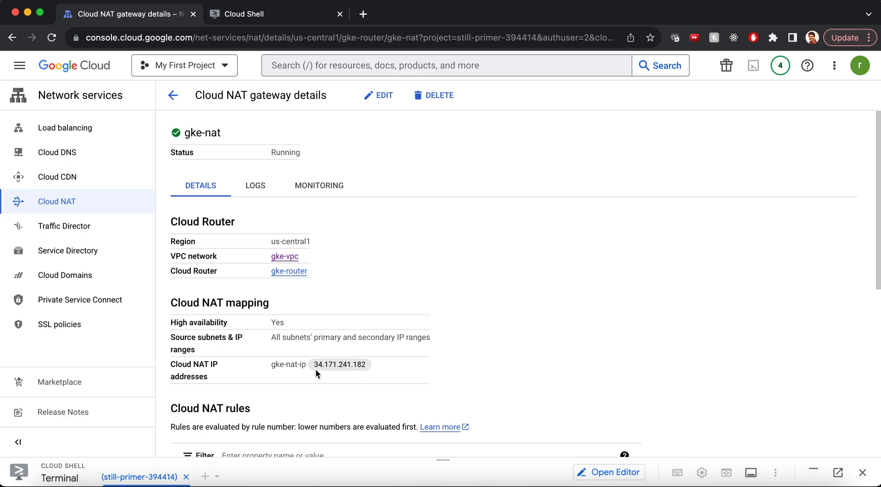
mouse_move(366, 365)
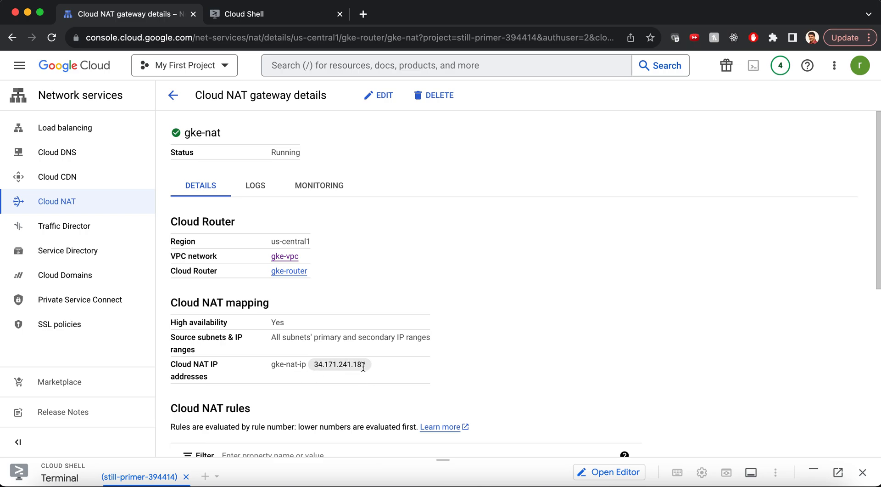
mouse_move(371, 222)
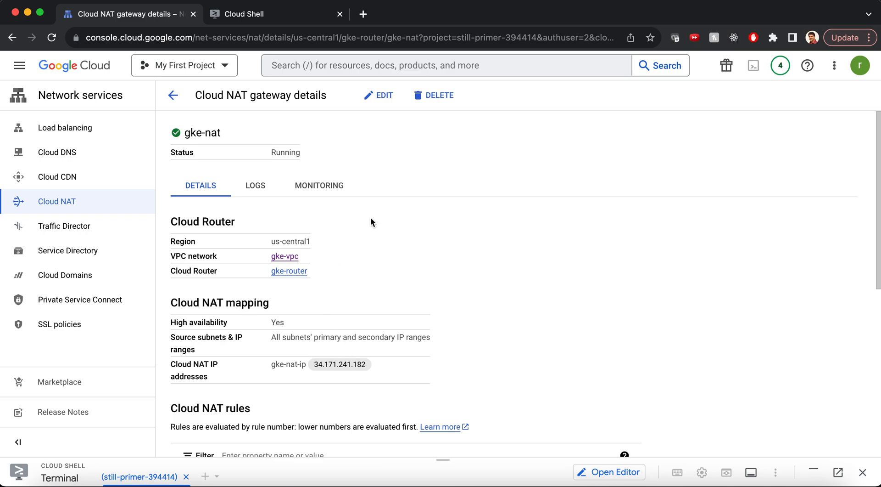
mouse_move(360, 156)
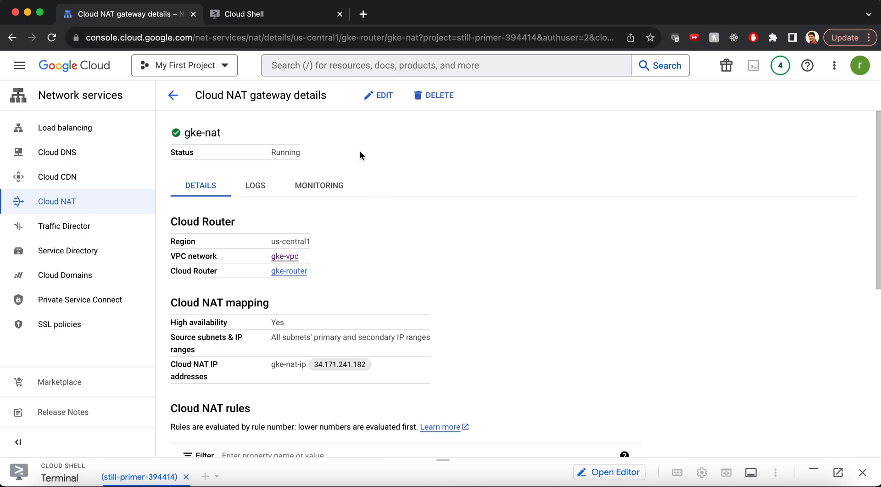
mouse_move(19, 65)
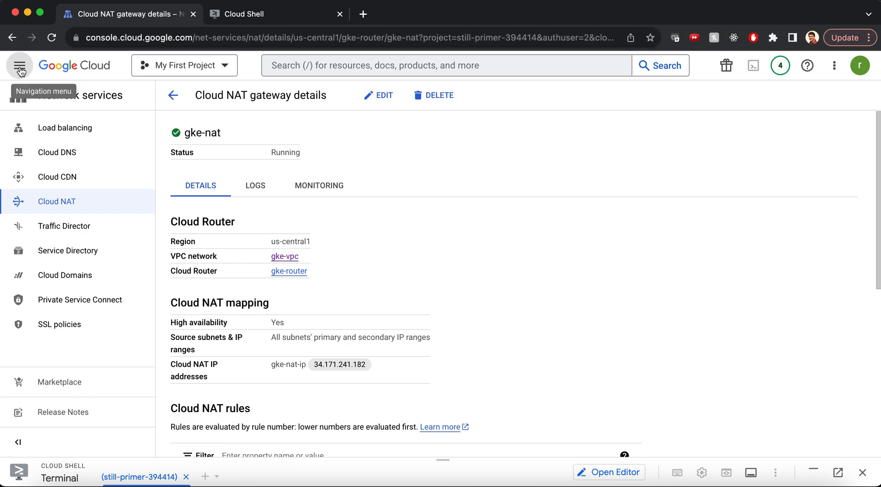
mouse_move(393, 359)
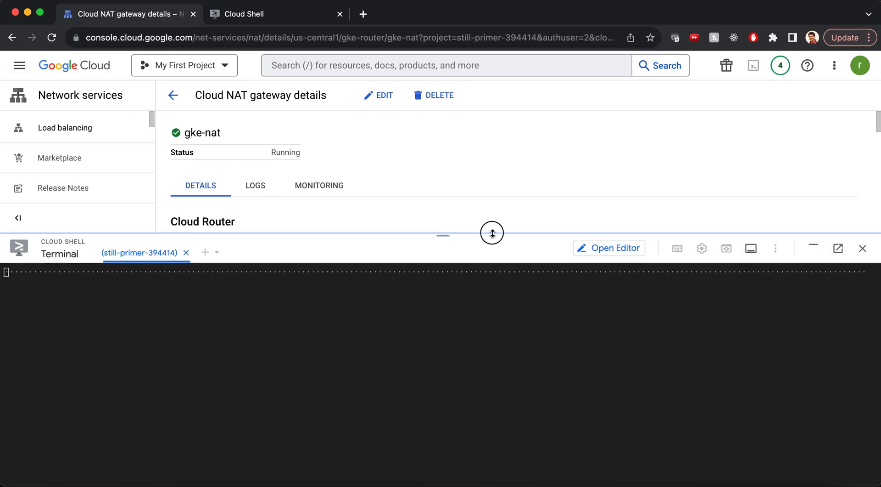
click(609, 248)
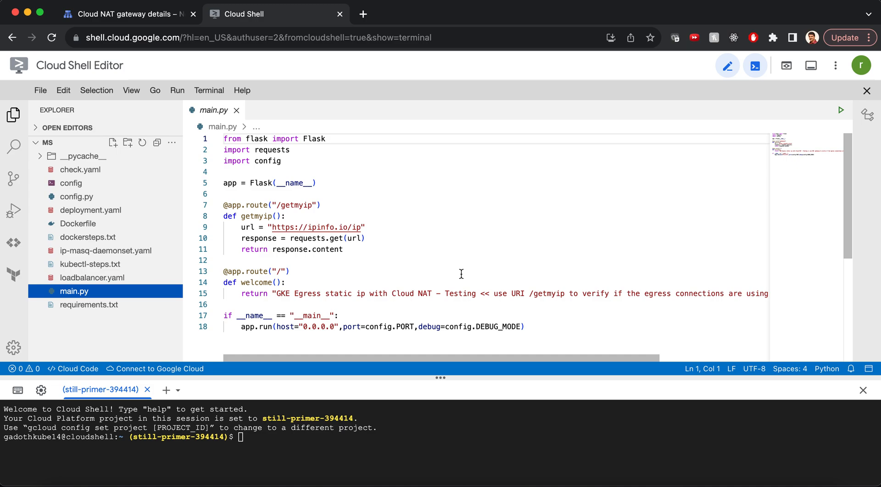
mouse_move(340, 190)
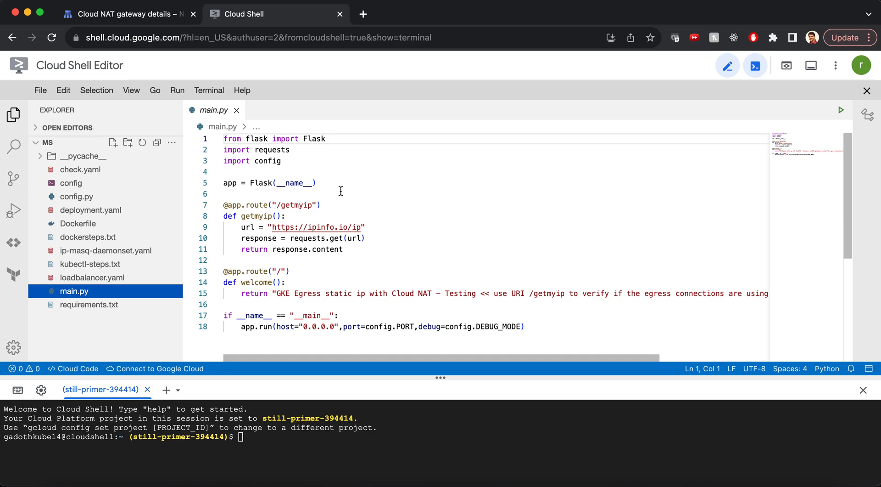
mouse_move(283, 157)
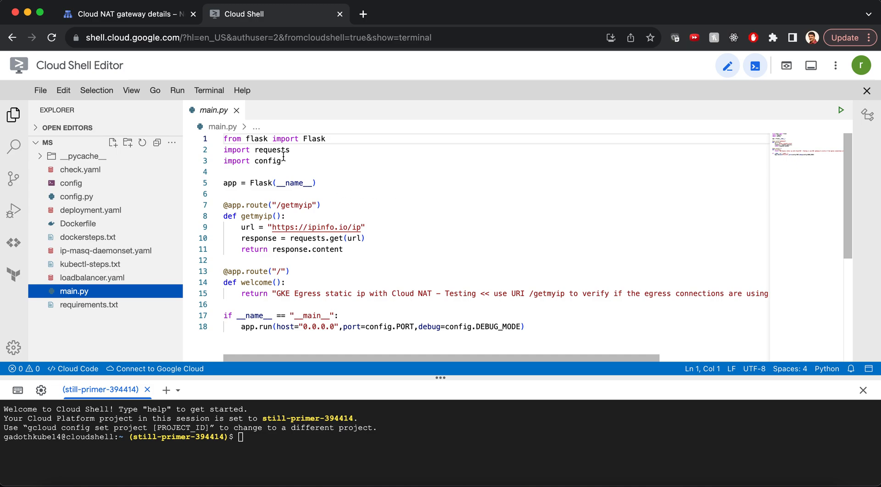
mouse_move(373, 210)
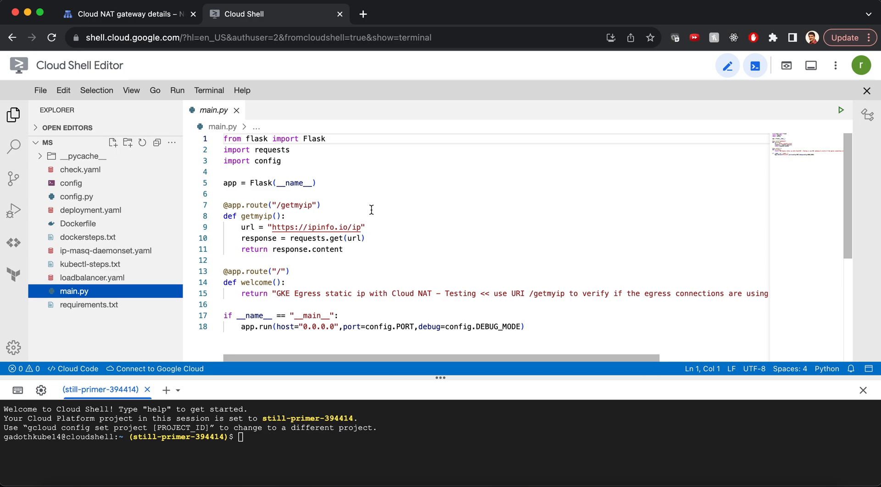
mouse_move(368, 232)
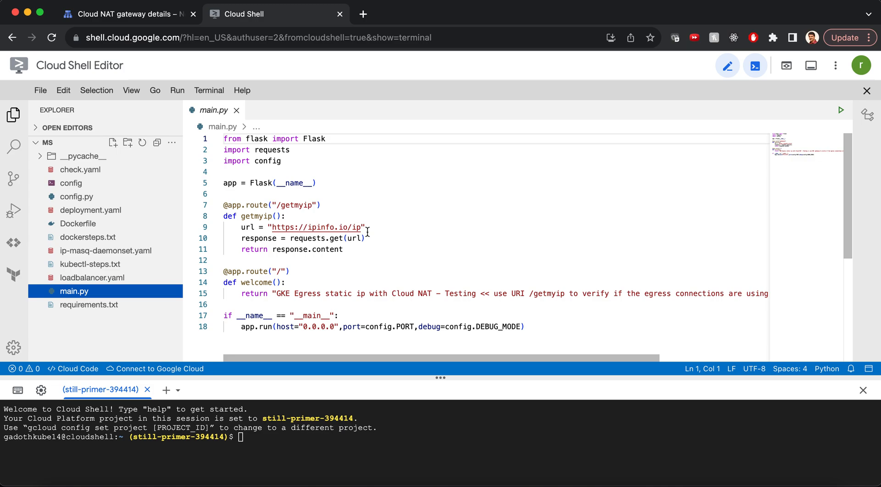
mouse_move(258, 212)
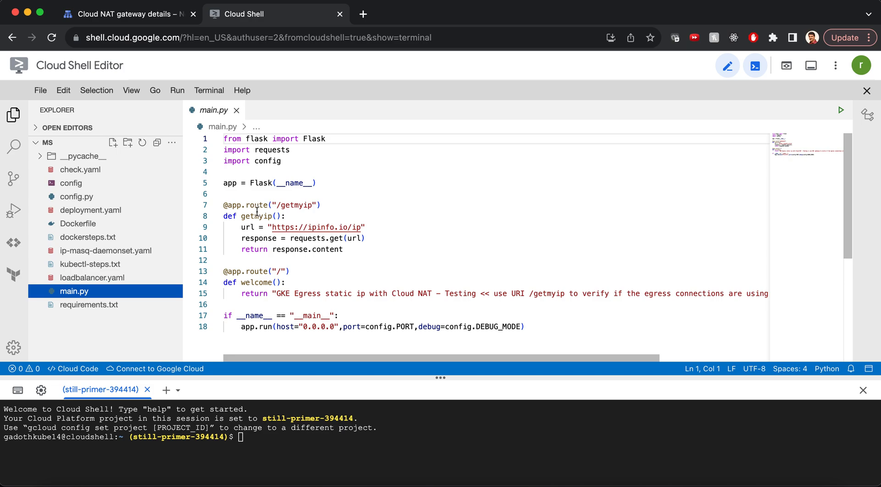
mouse_move(234, 216)
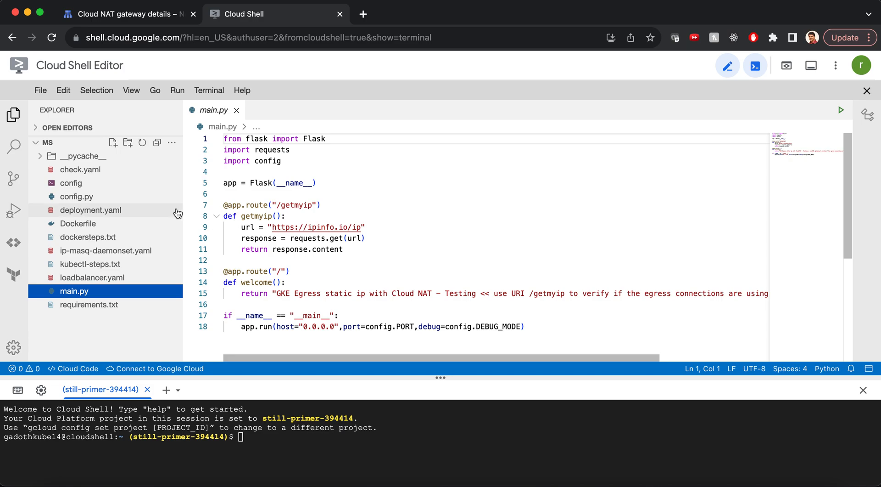
mouse_move(134, 282)
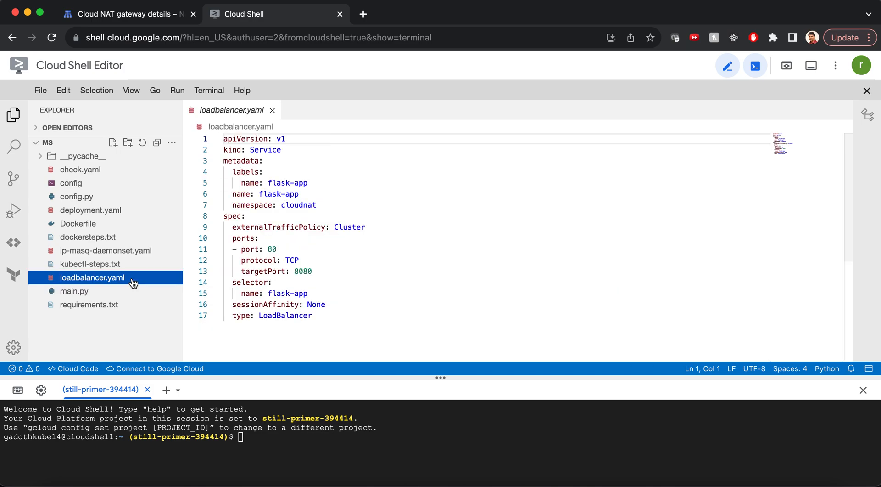
Step: Review loadbalancer.yaml's LoadBalancer service for flask-app in cloudnat, then head to the Kubernetes workloads
click(308, 205)
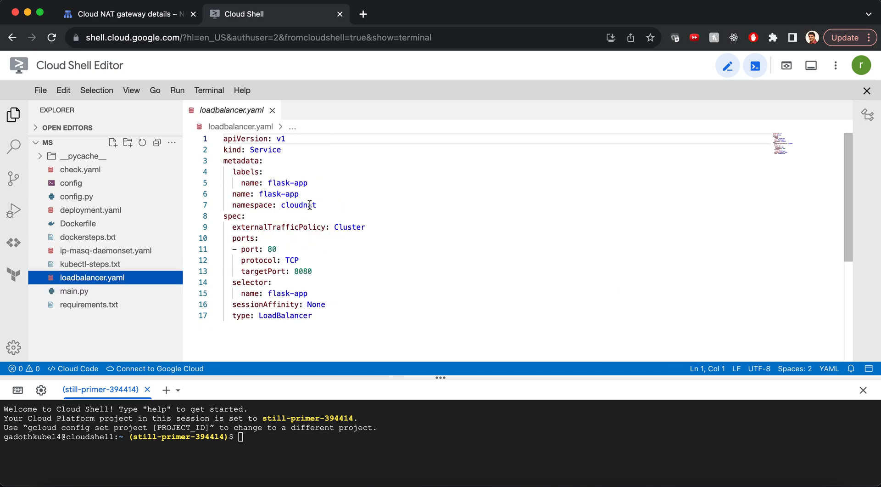
click(125, 13)
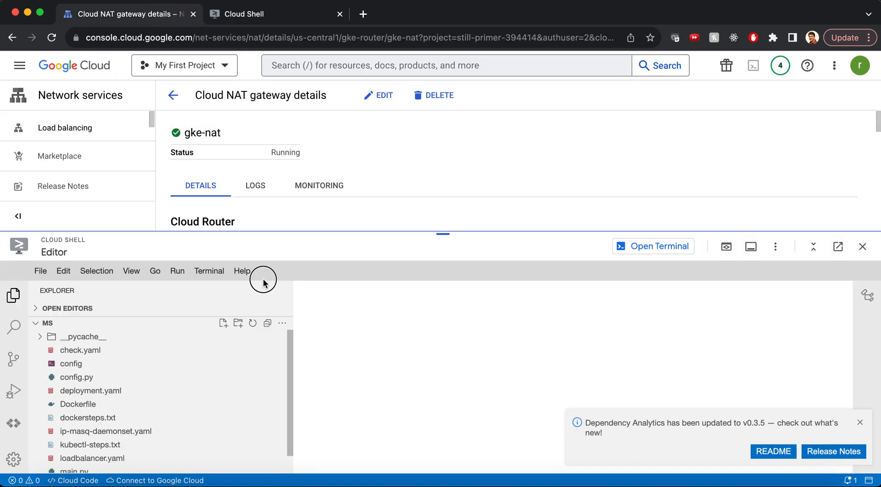
click(19, 65)
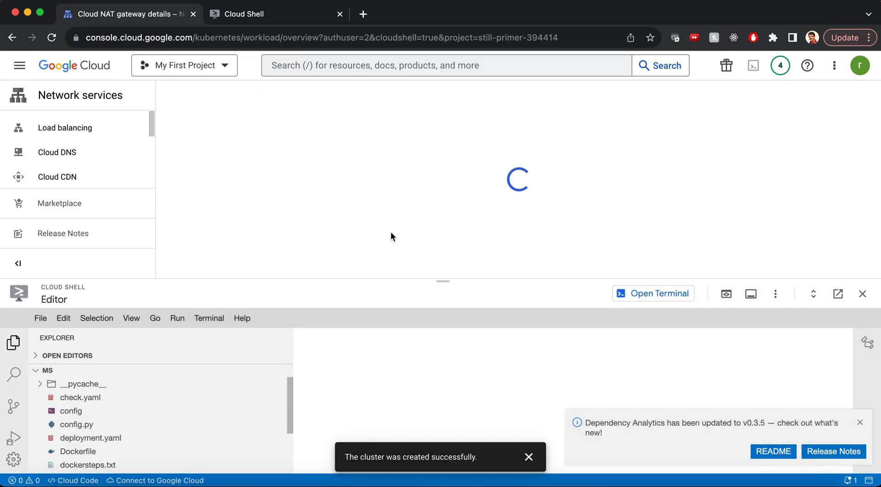
mouse_move(260, 230)
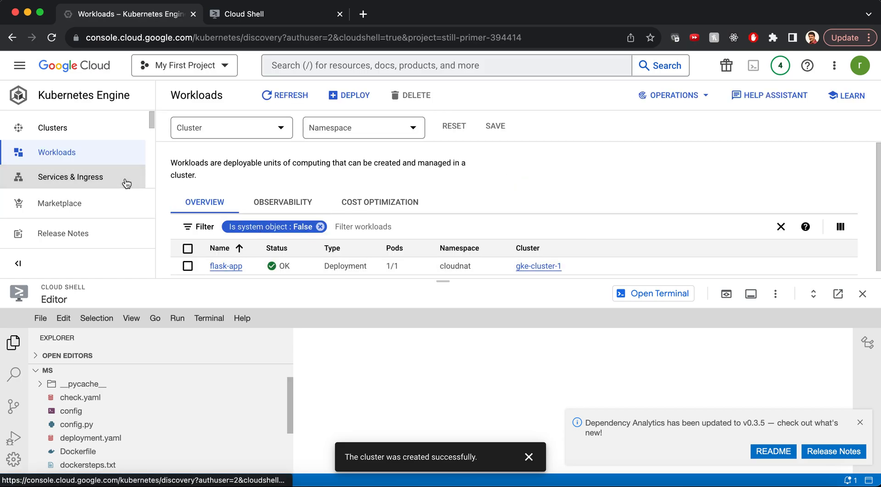
Step: Show the Services & Ingress list with flask-app's external endpoint 34.135.183.108:80
click(71, 176)
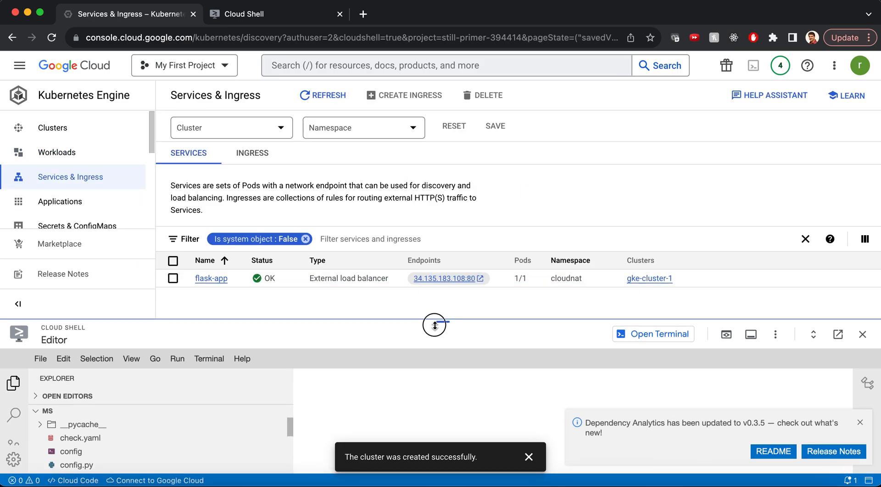
mouse_move(462, 241)
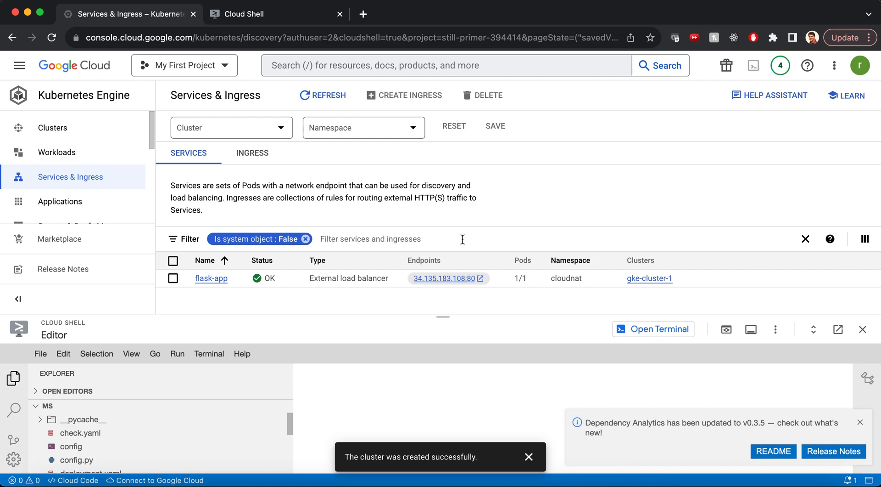
mouse_move(446, 279)
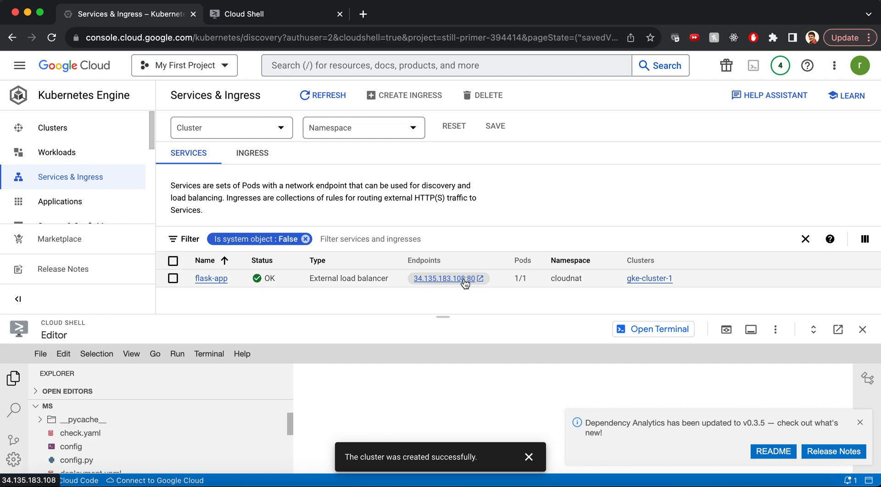
Step: Load the flask-app endpoint 34.135.183.108 in Chrome and request its /getmyip page
click(444, 278)
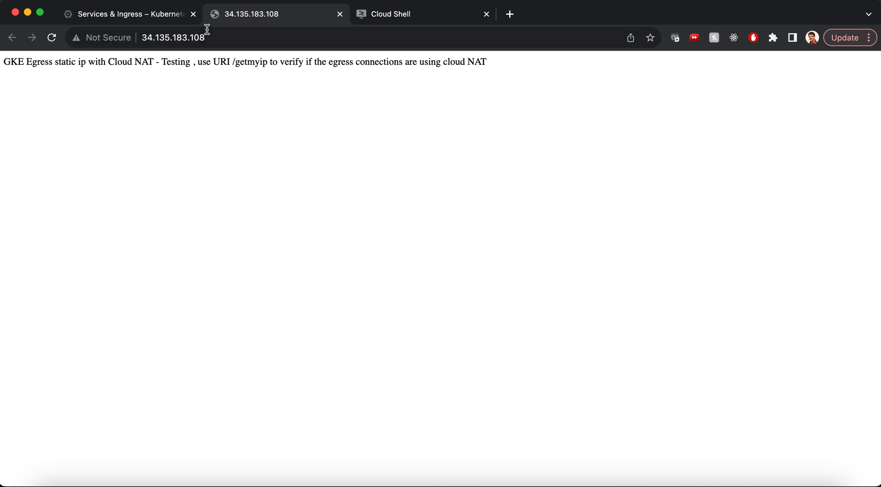
click(174, 36)
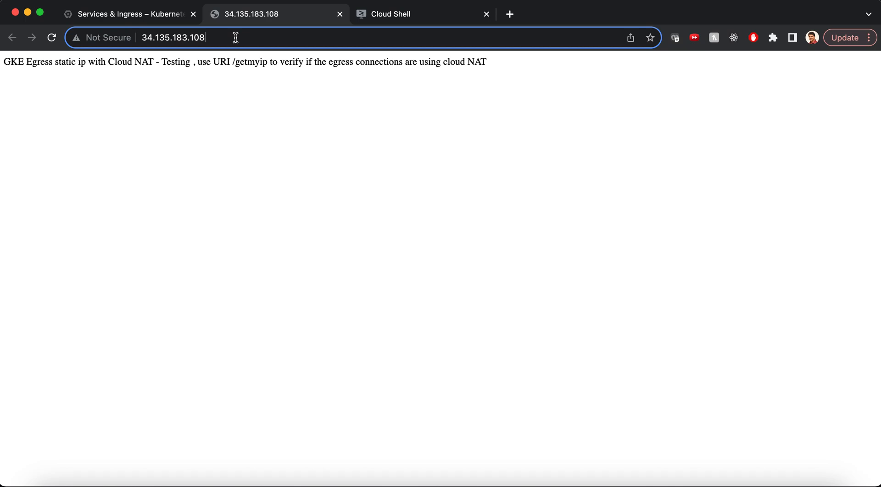
text(/get)
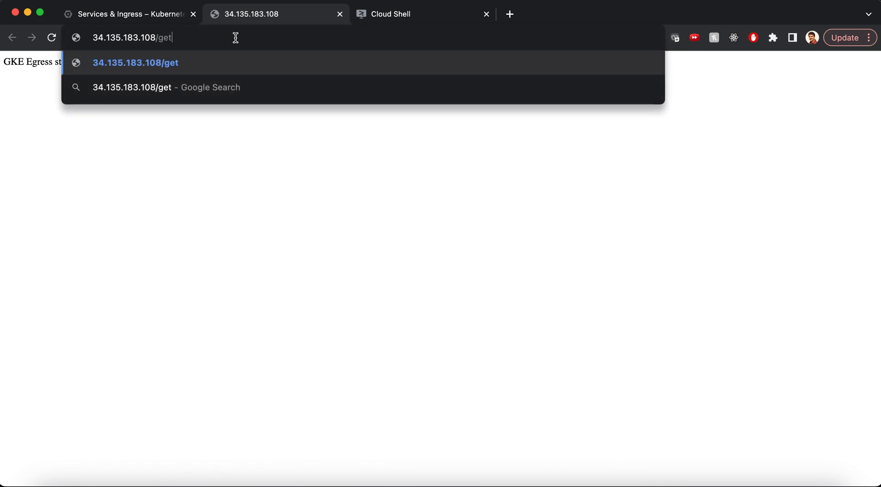
text(myip)
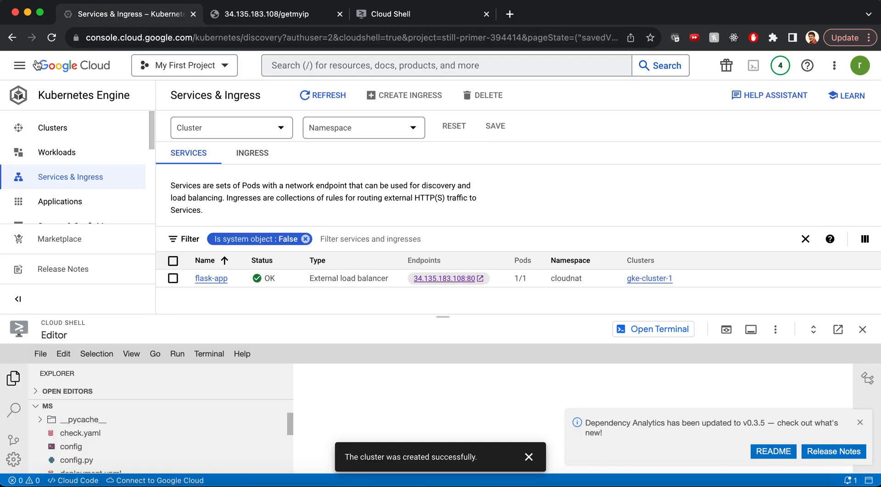
Step: Show the two gke-cluster-1 node VMs and their external IPs in Compute Engine VM instances
click(19, 65)
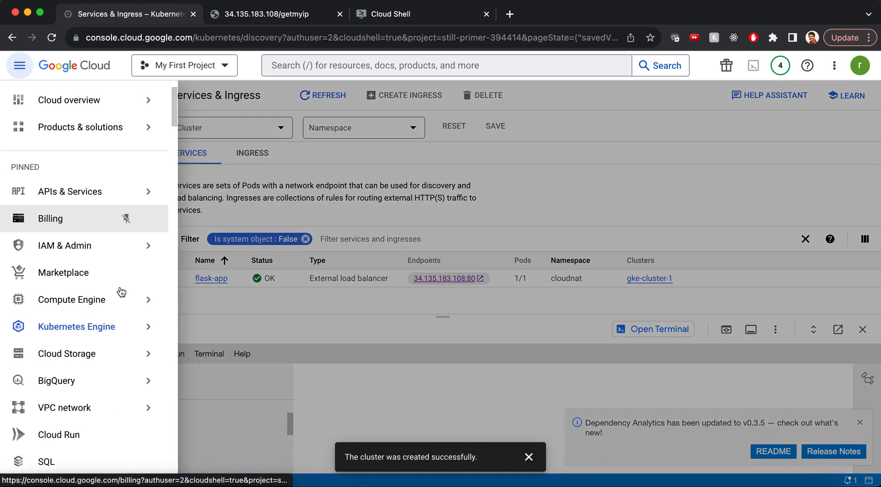
click(71, 300)
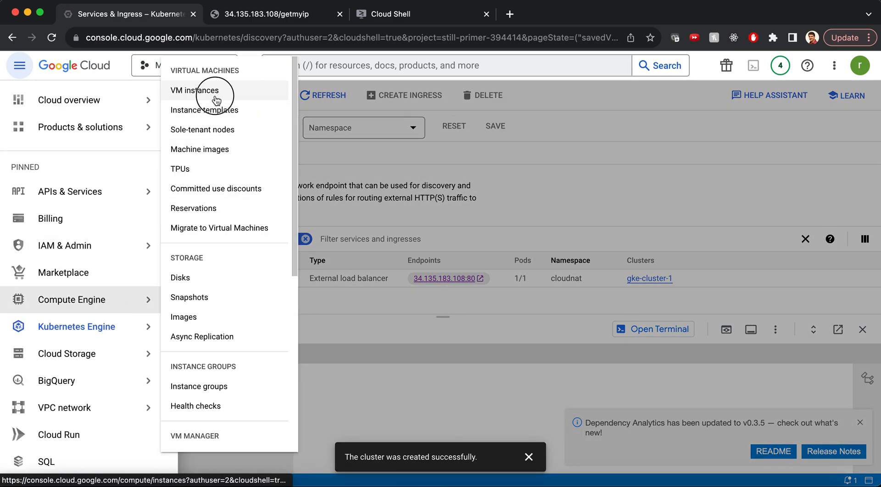
click(195, 91)
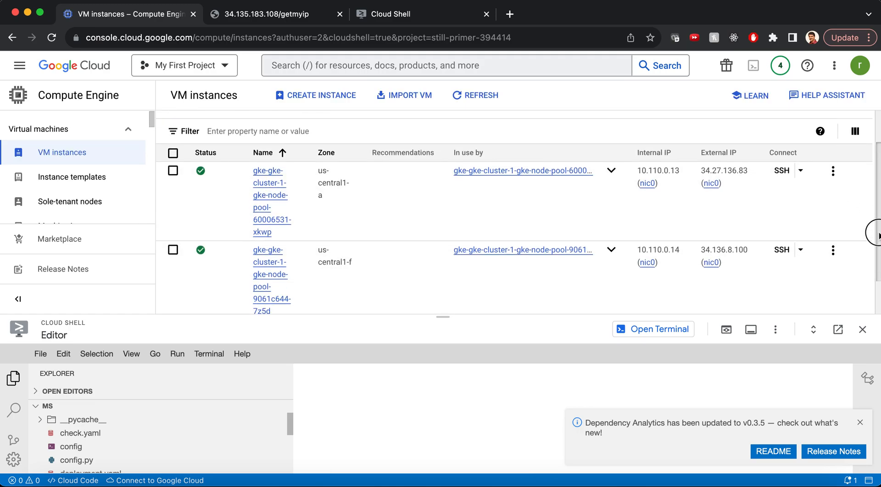
mouse_move(725, 251)
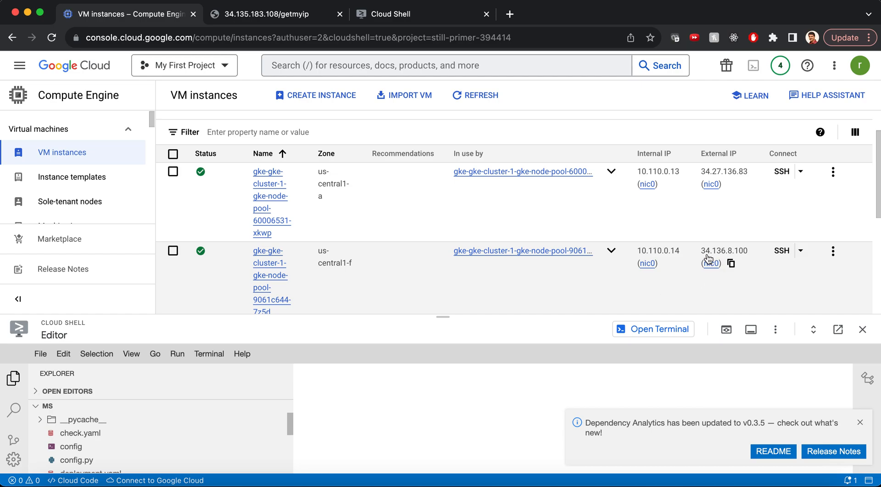
mouse_move(754, 261)
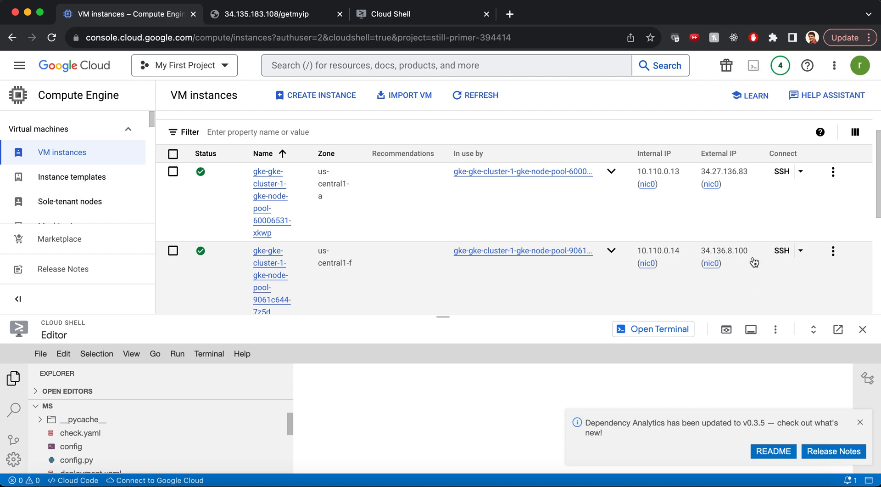
mouse_move(748, 267)
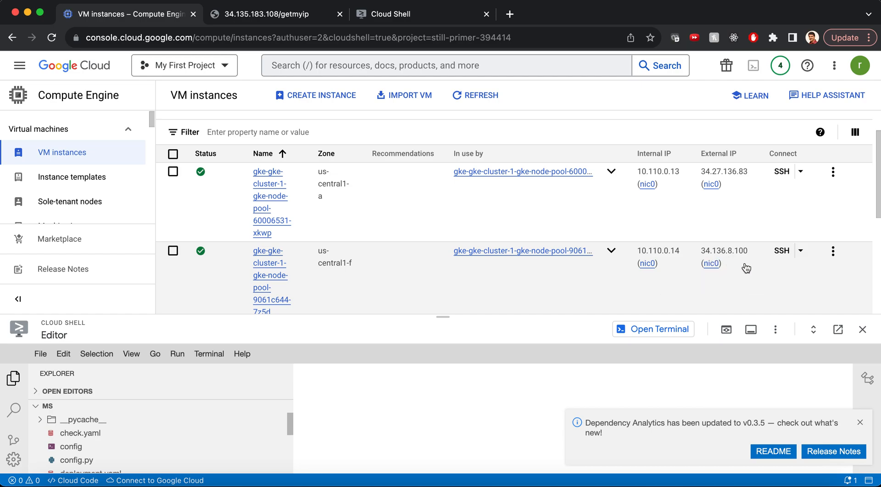
mouse_move(325, 21)
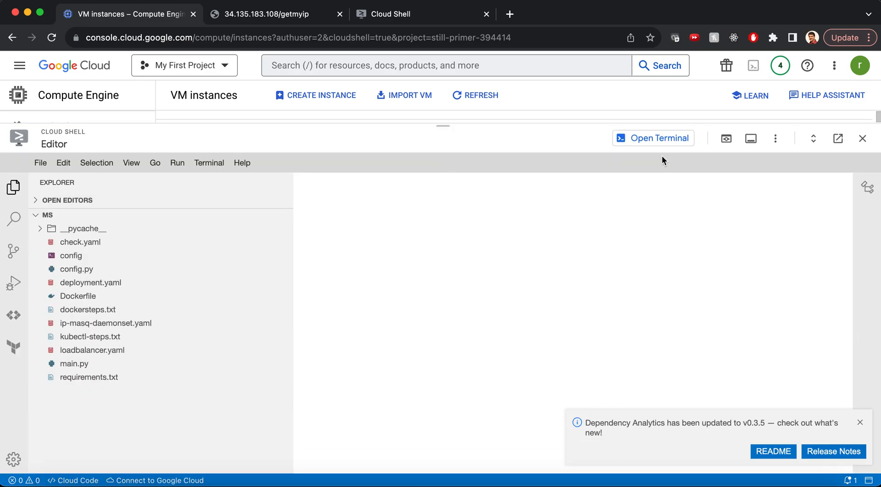
mouse_move(648, 198)
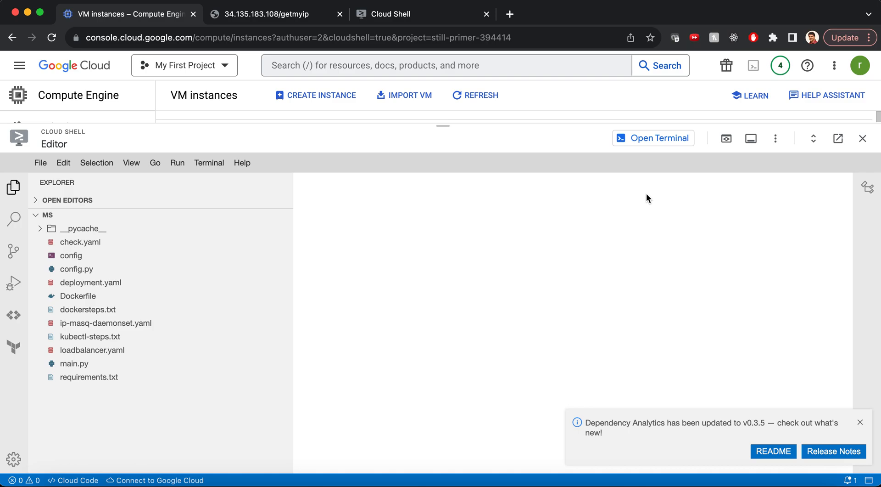
mouse_move(642, 141)
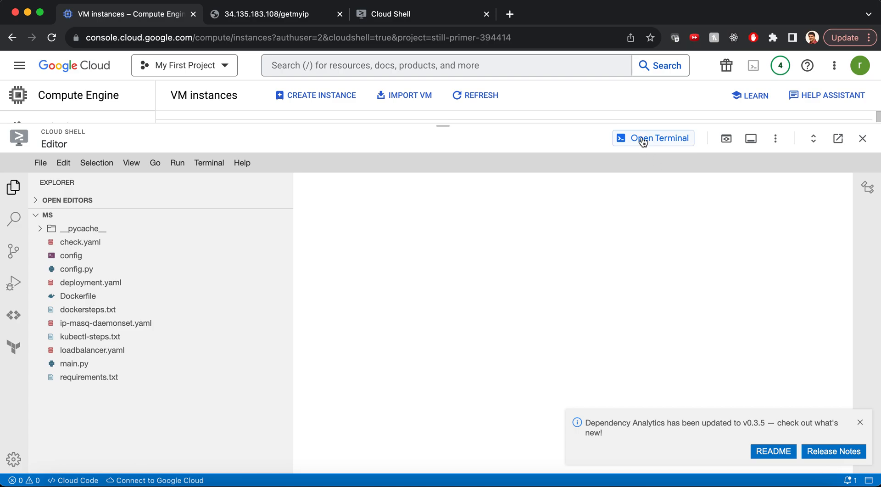
Step: In the ms directory, create the ip-masq-agent configmap from the config file in kube-system
click(653, 138)
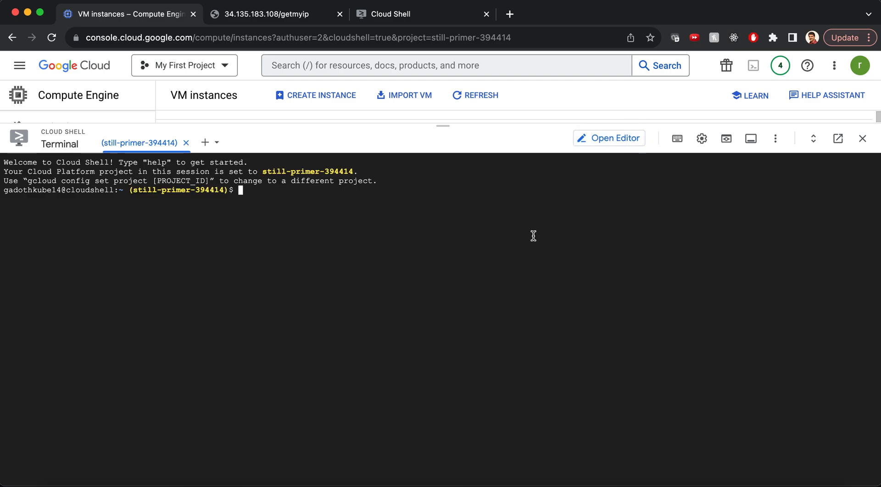
mouse_move(532, 243)
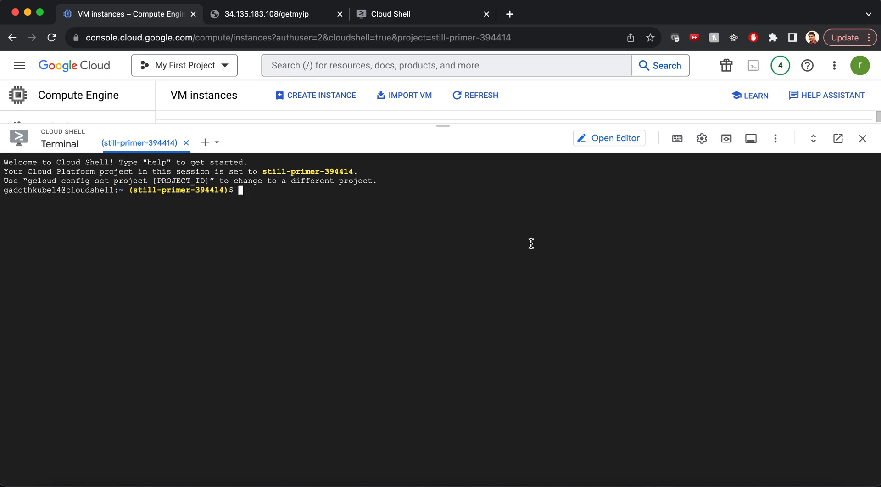
text(cd ms)
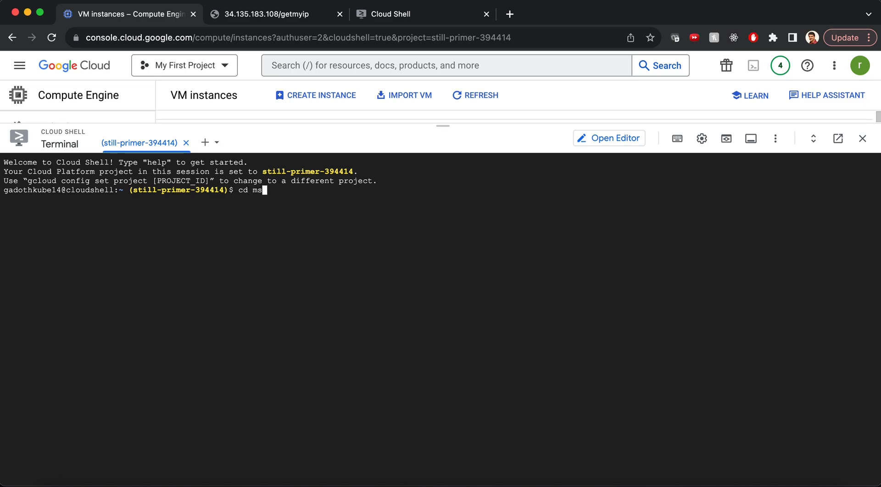
text(apt-get install zip)
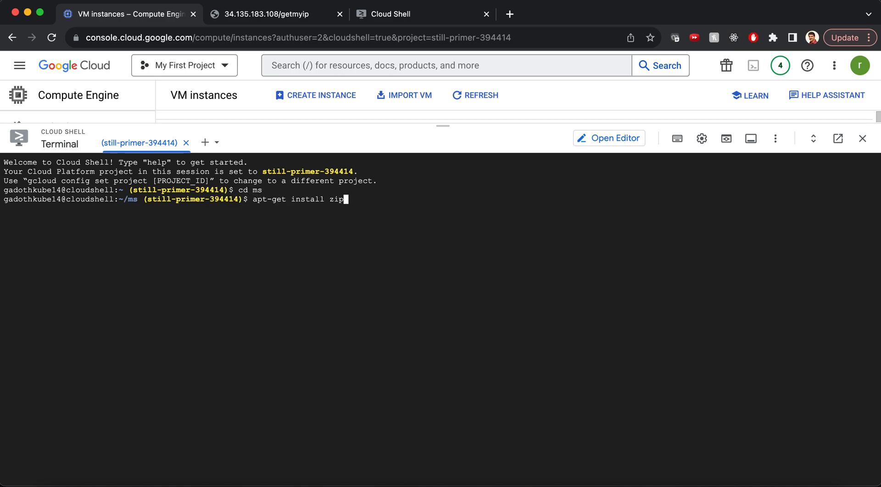
text(kubectl apply -f ip-masq-daemonset.yaml -n kube-system)
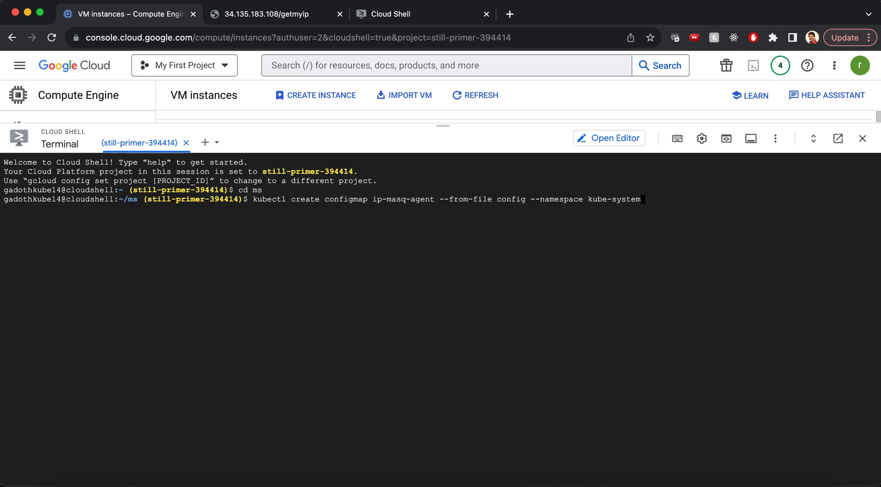
key(Return)
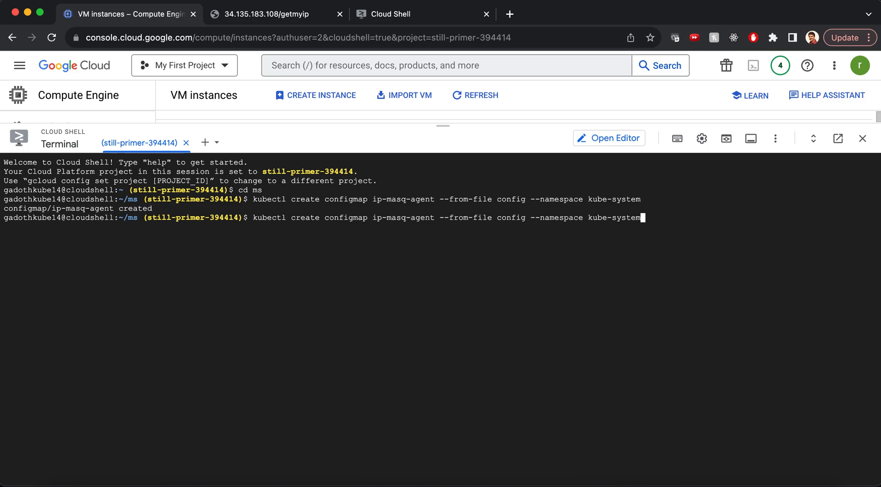
Step: Deploy the ip-masq-agent daemonset from ip-masq-daemonset.yaml in kube-system
text(apt-get install zip)
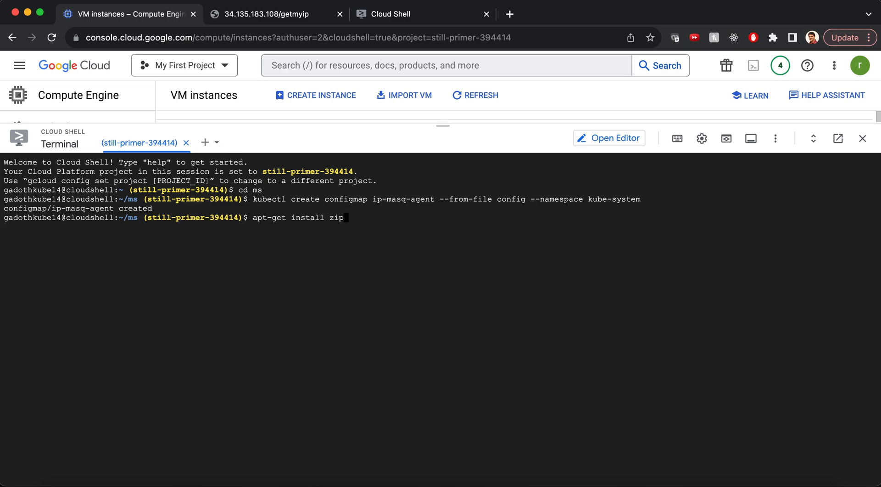
text(kubectl delete ds ip-masq-agent -n kube-system)
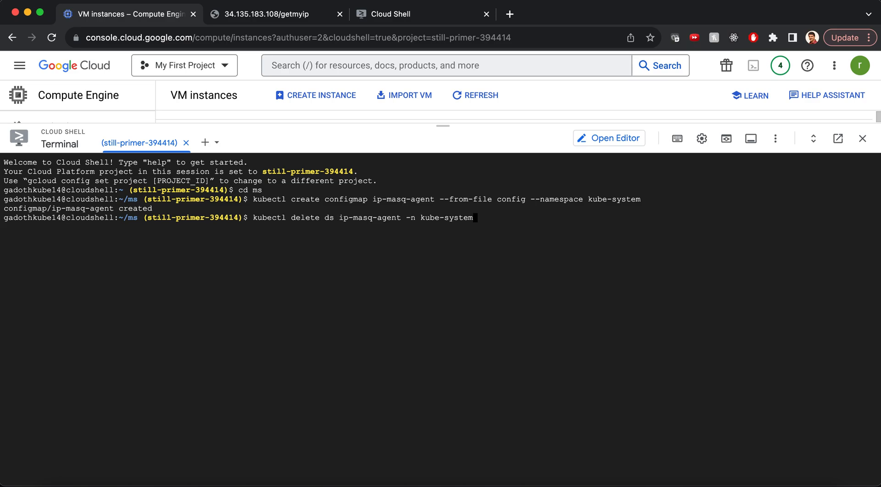
text(kubectl apply -f ip-masq-daemonset.yaml -n kube-system)
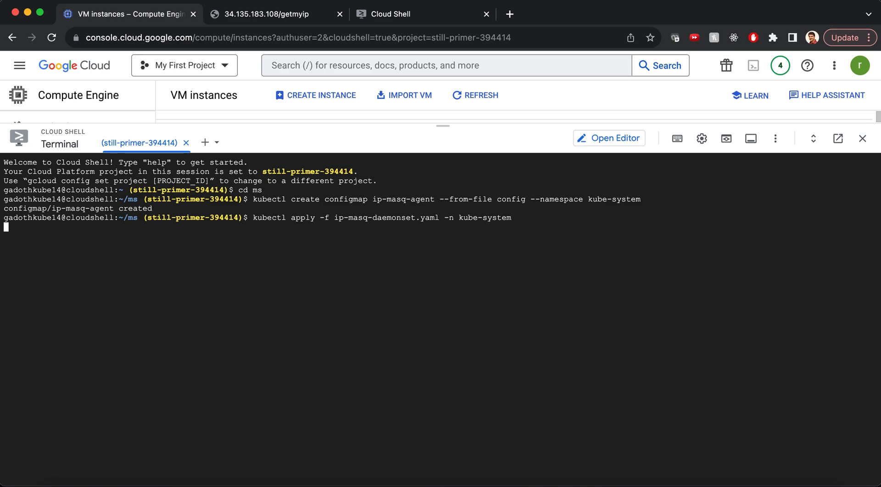
key(Return)
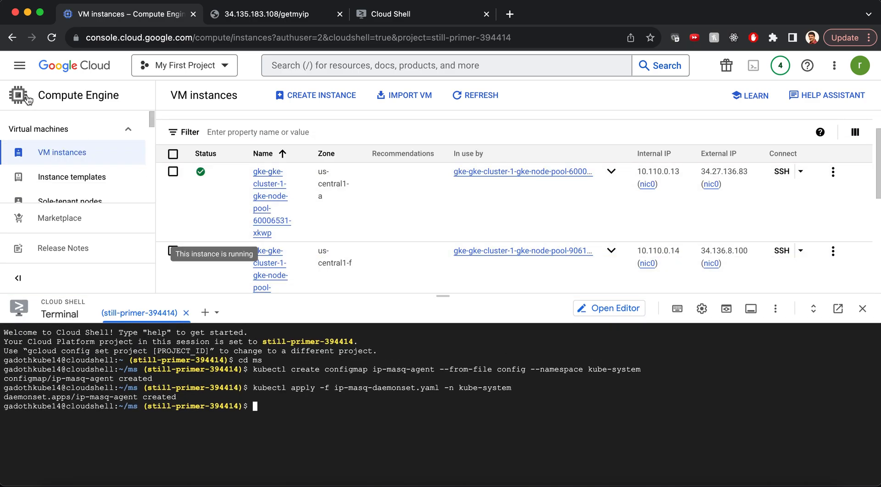
Step: Filter the workloads list to ip-masq-agent, showing the daemon set OK with 2/2 pods in kube-system
click(19, 65)
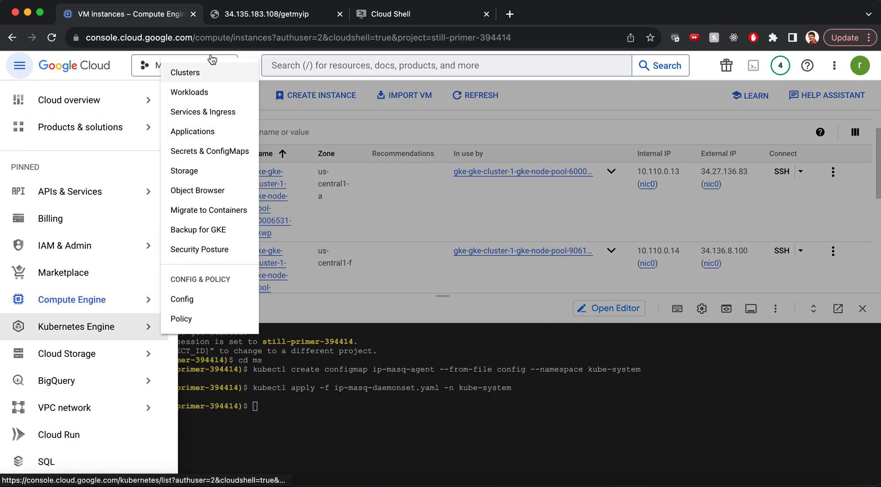
click(189, 92)
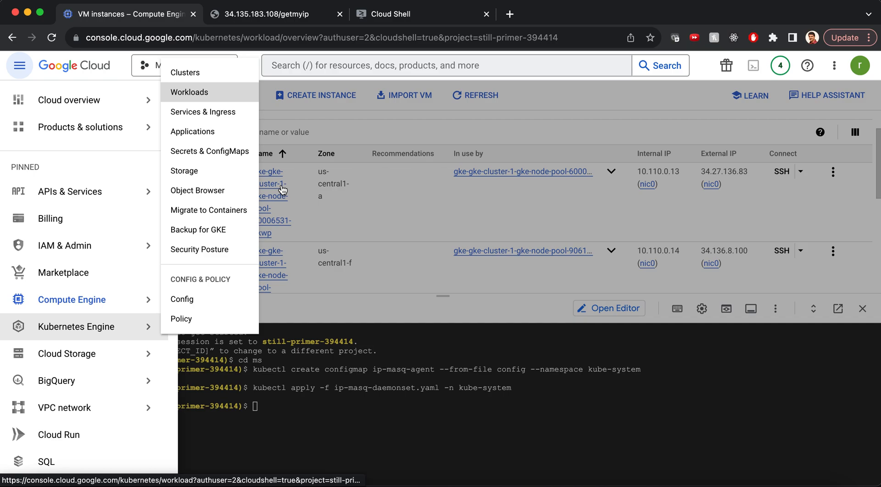
click(190, 92)
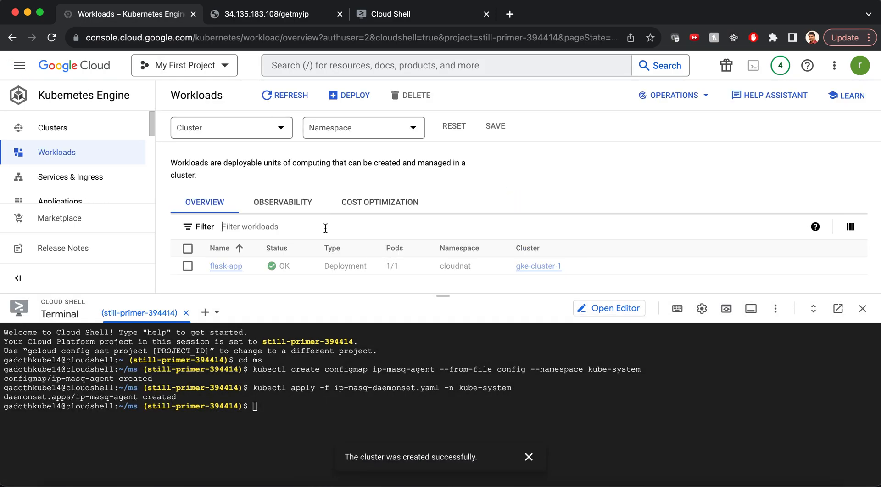
click(270, 227)
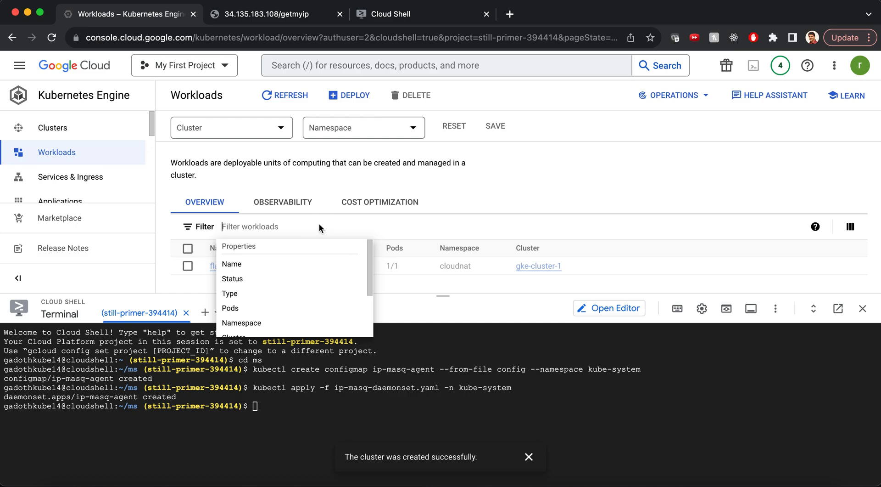
text(ip-mas)
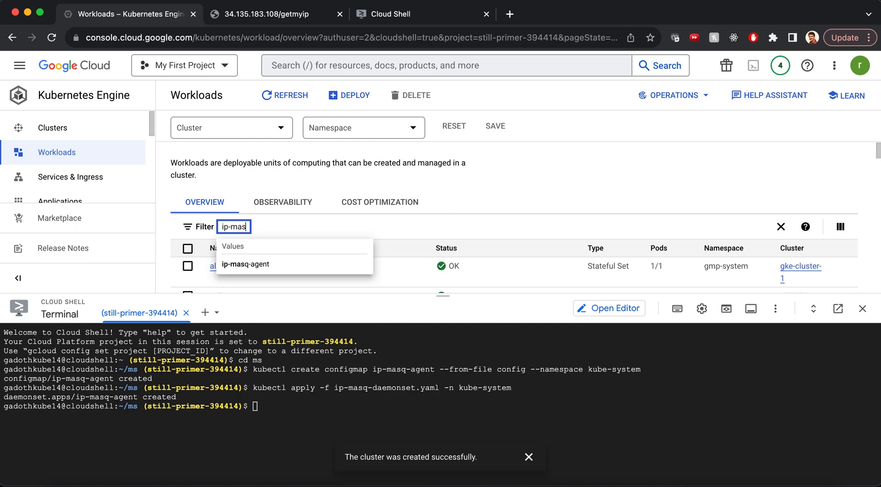
click(246, 264)
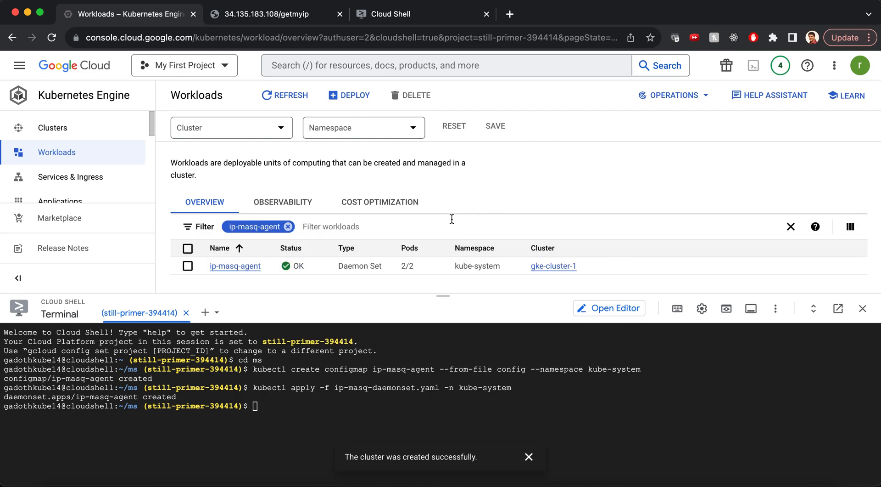
mouse_move(379, 294)
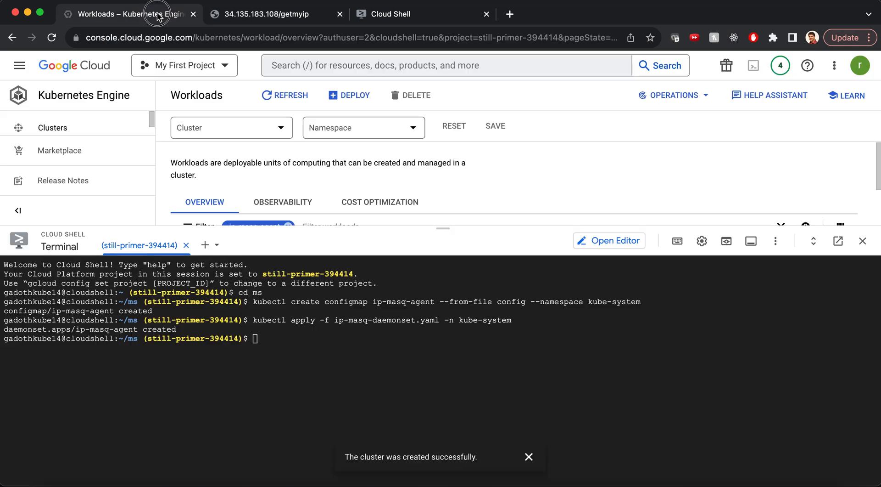
mouse_move(509, 223)
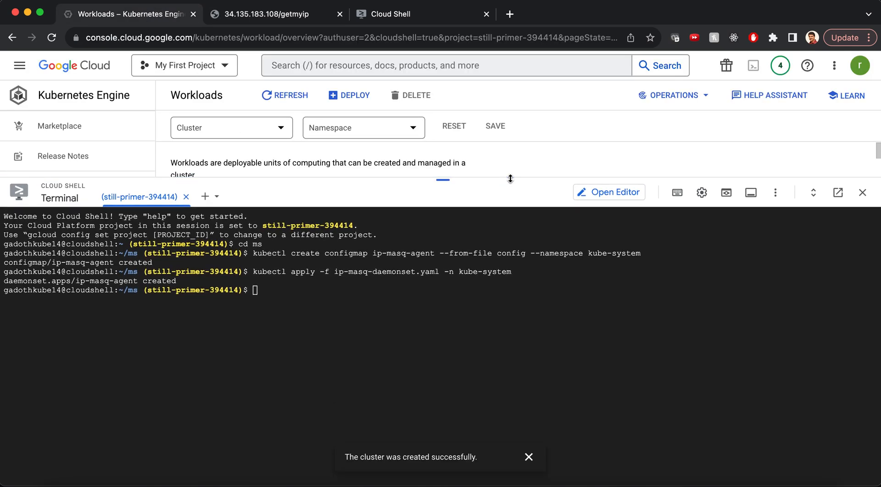
mouse_move(295, 24)
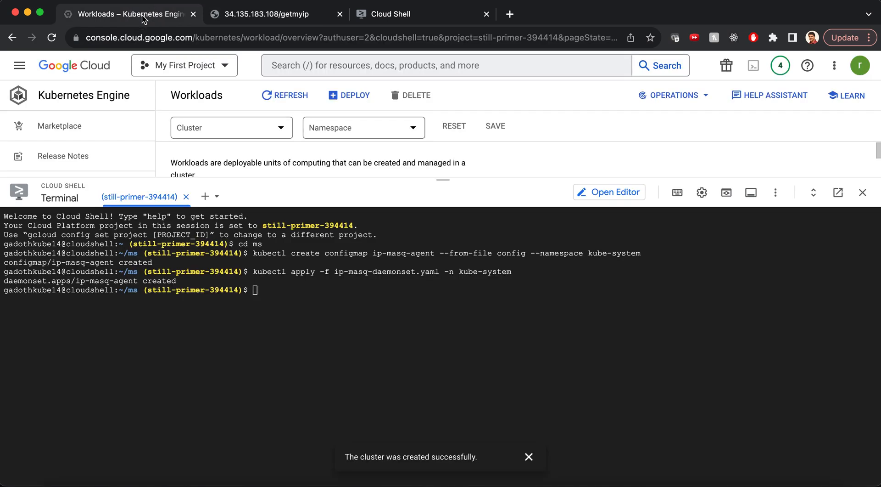
mouse_move(321, 179)
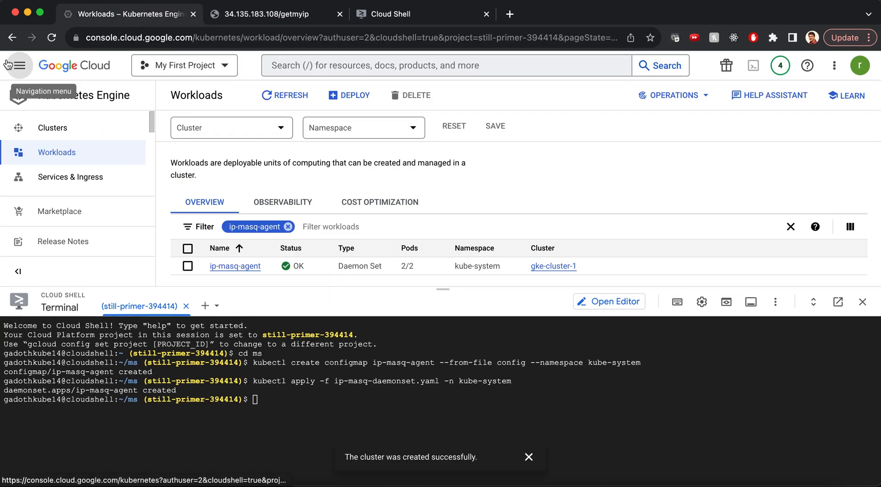
Step: Search for nat, go to Cloud NAT and show the gke-nat gateway with NAT IP 34.171.241.182
click(19, 66)
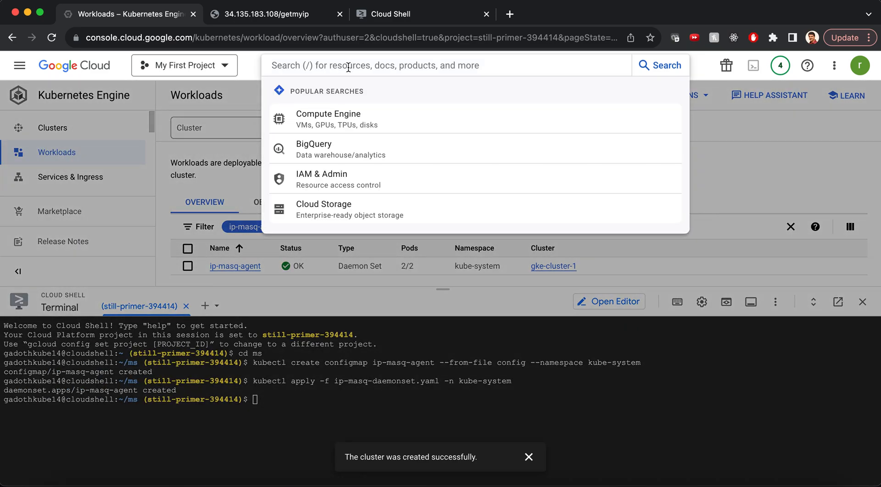
text(natural language)
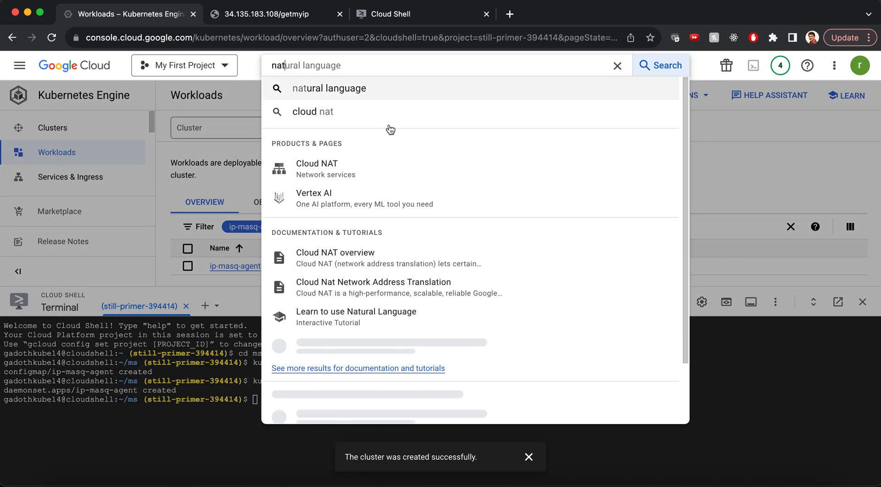
click(317, 168)
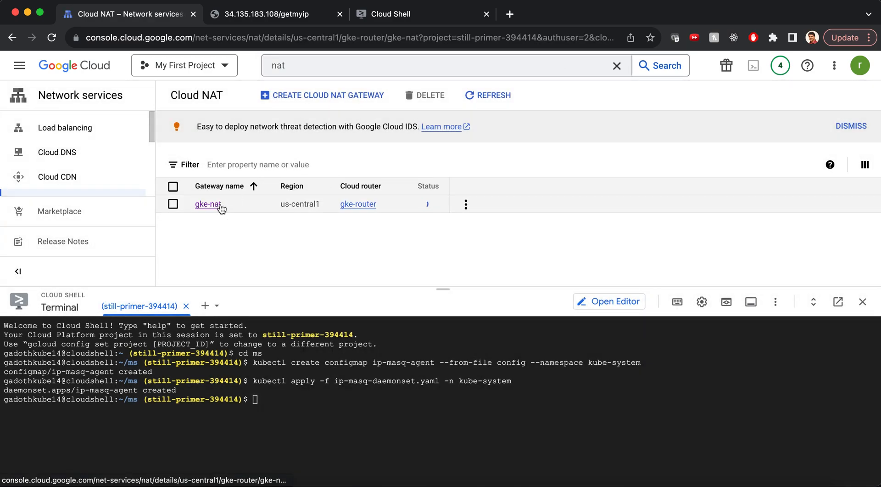
click(209, 203)
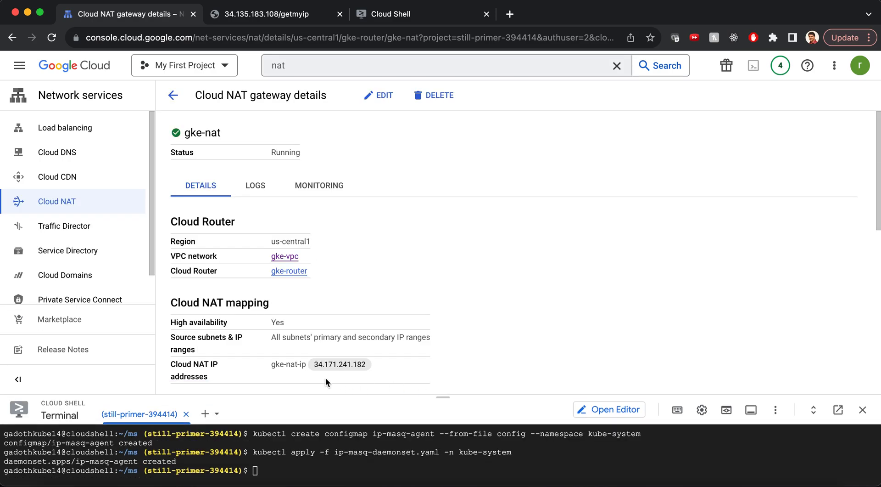
mouse_move(367, 367)
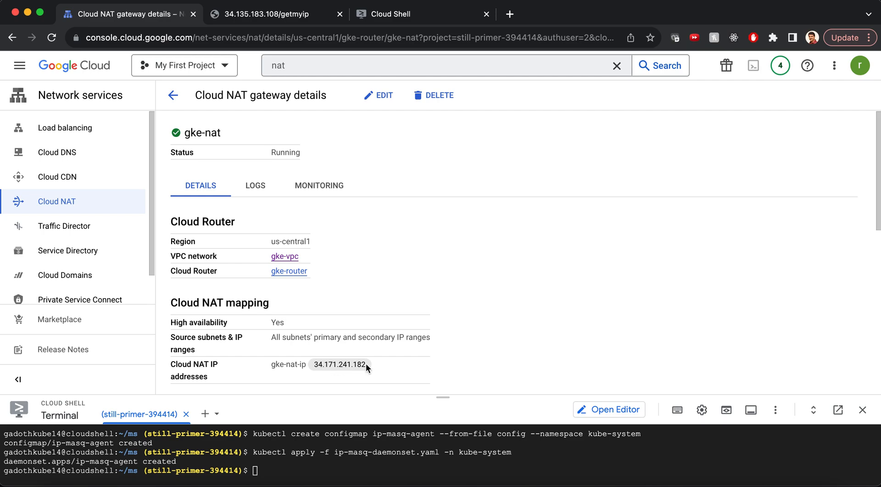
mouse_move(298, 72)
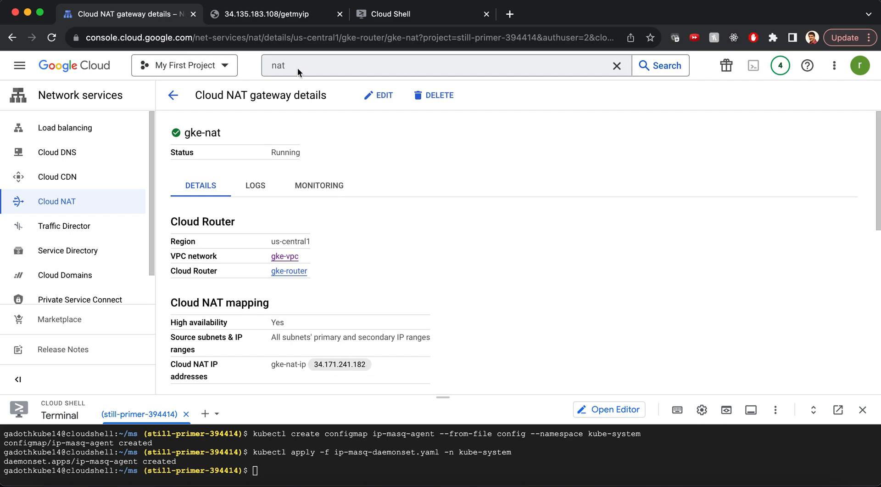
mouse_move(174, 95)
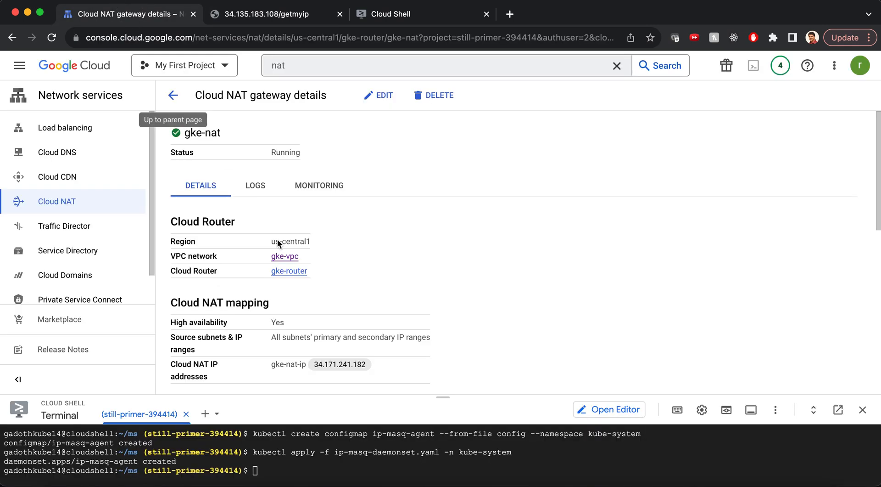
mouse_move(439, 237)
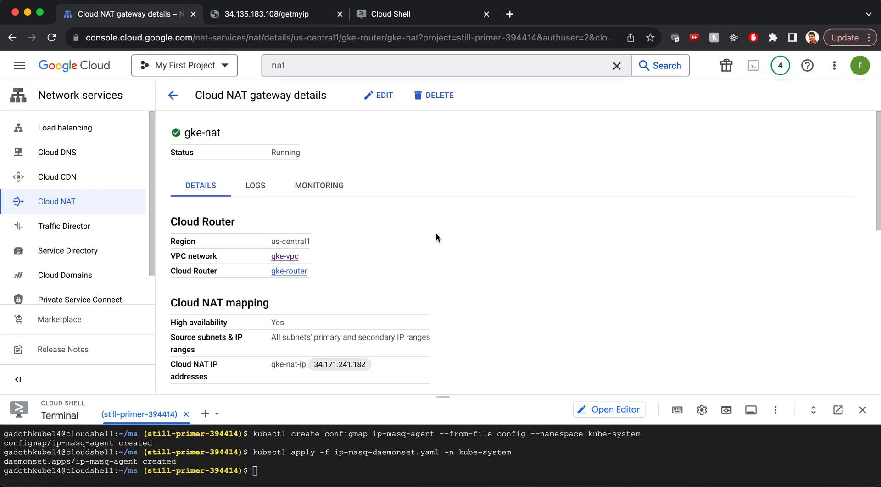
mouse_move(386, 242)
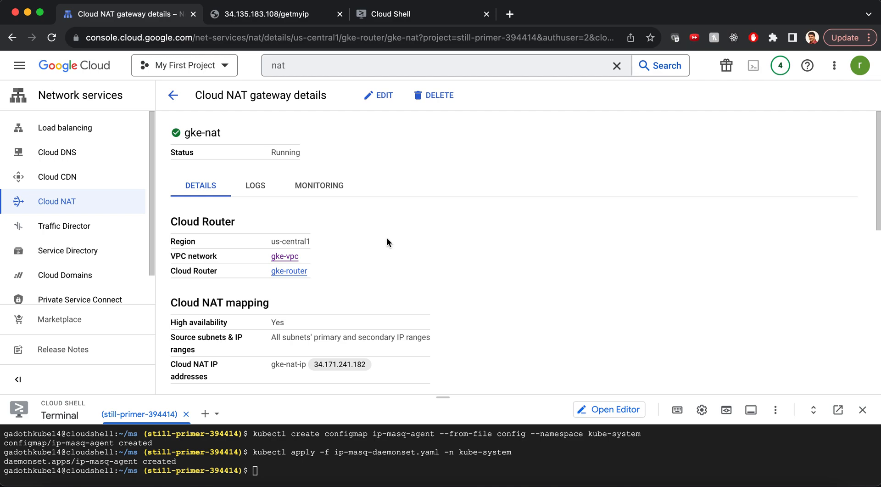
mouse_move(432, 284)
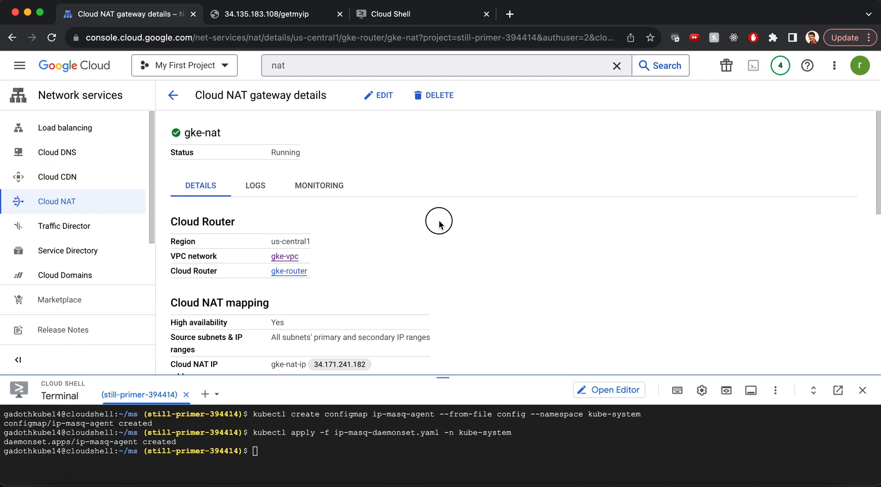
Step: View the config file listing nonMasqueradeCIDRs 0.0.0.0/0, masqLinkLocal true, resyncInterval 60s in Cloud Shell Editor
click(608, 390)
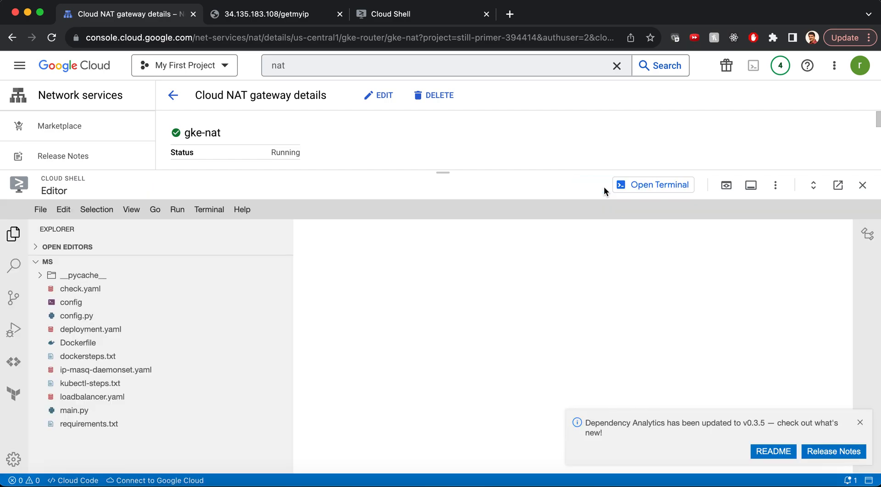
mouse_move(237, 309)
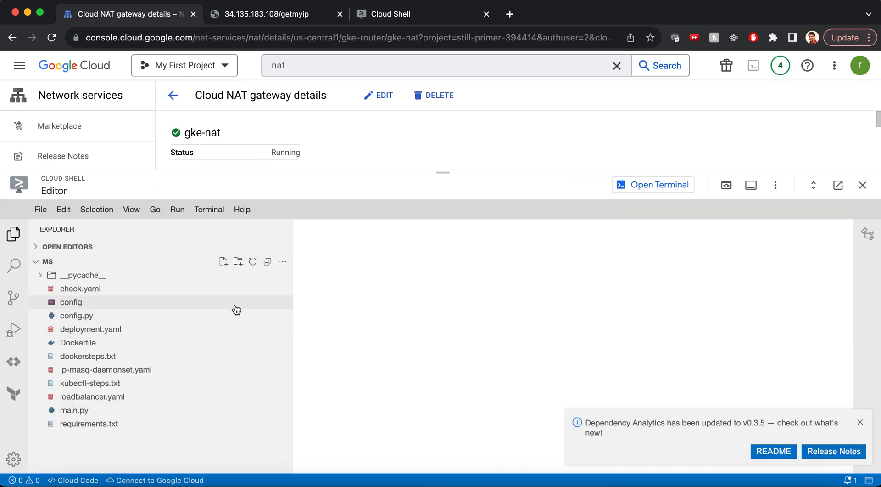
click(70, 302)
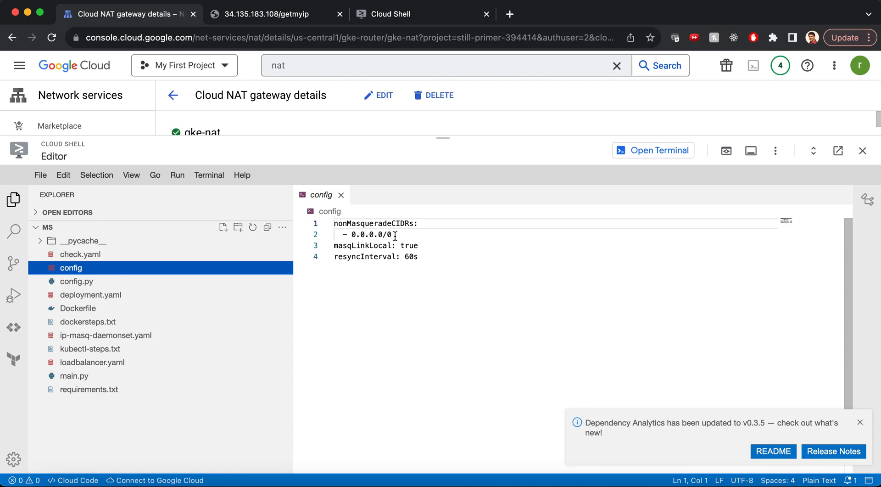
mouse_move(391, 251)
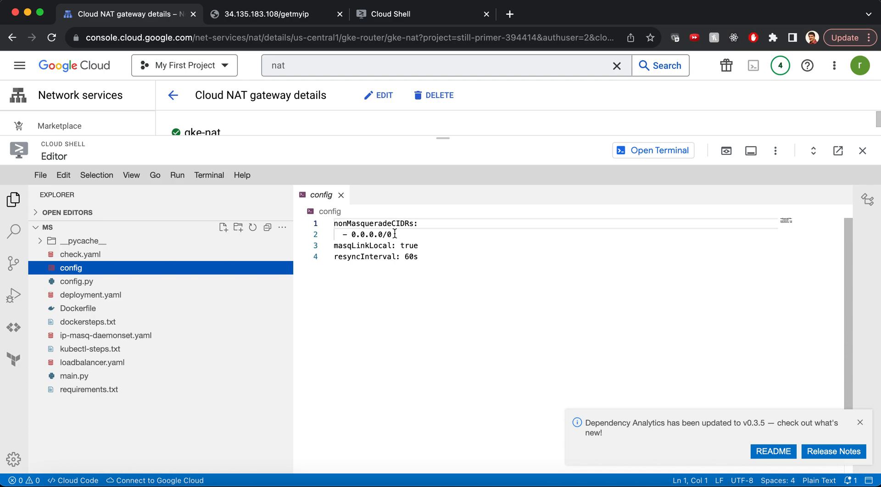
mouse_move(472, 170)
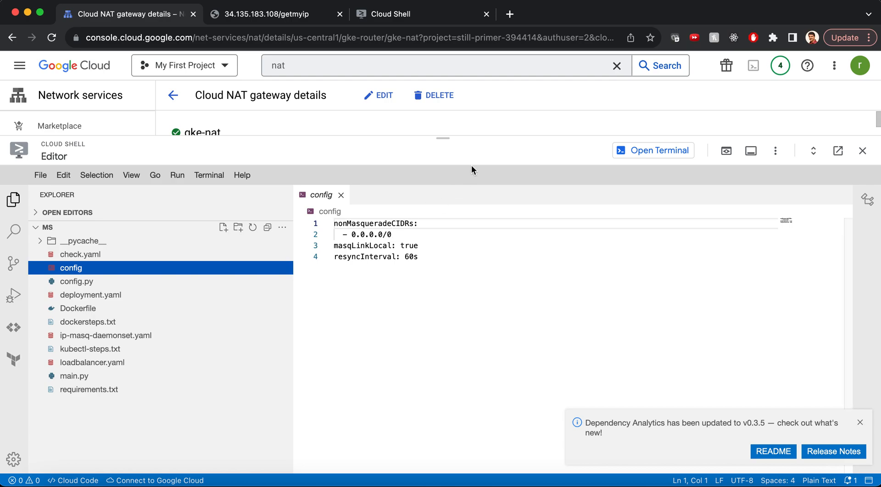